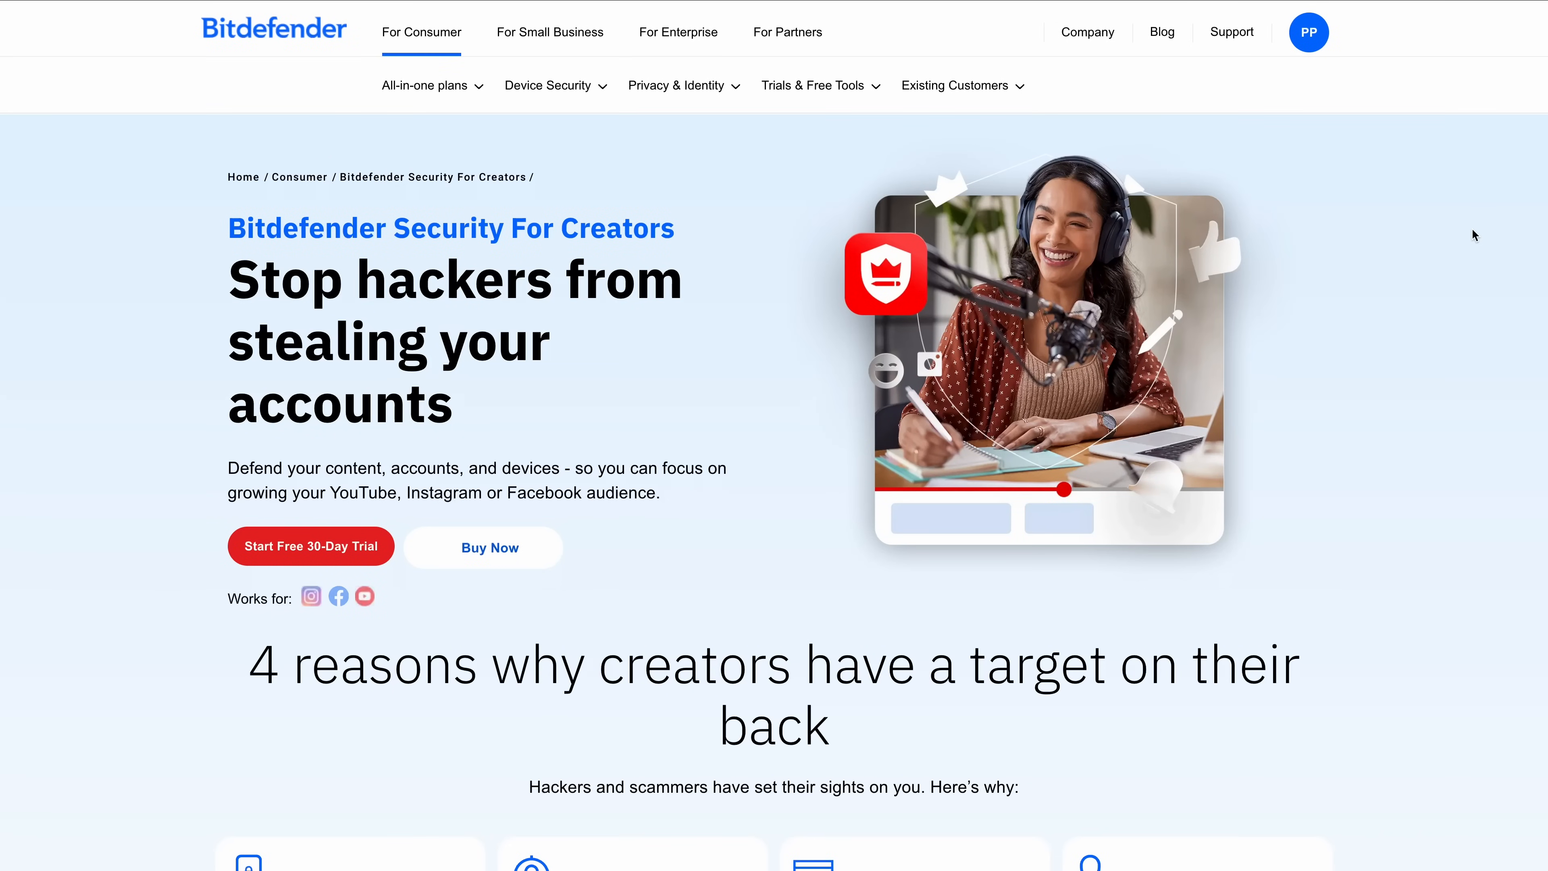
# Reach My Subscriptions and start activating a subscription with a code
pyautogui.scroll(-3)
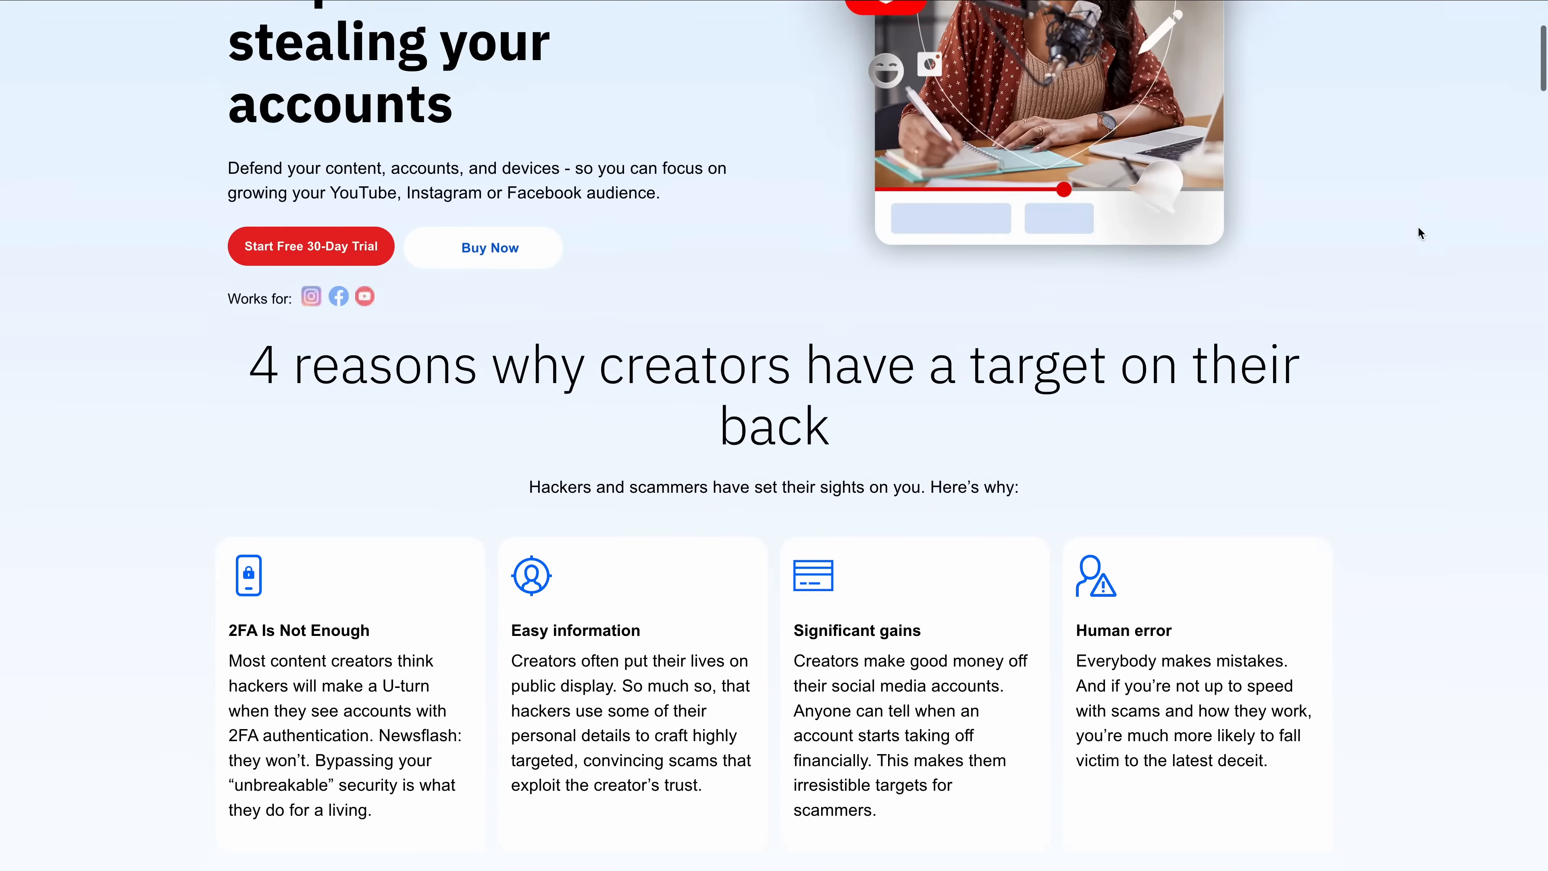
pyautogui.scroll(-3)
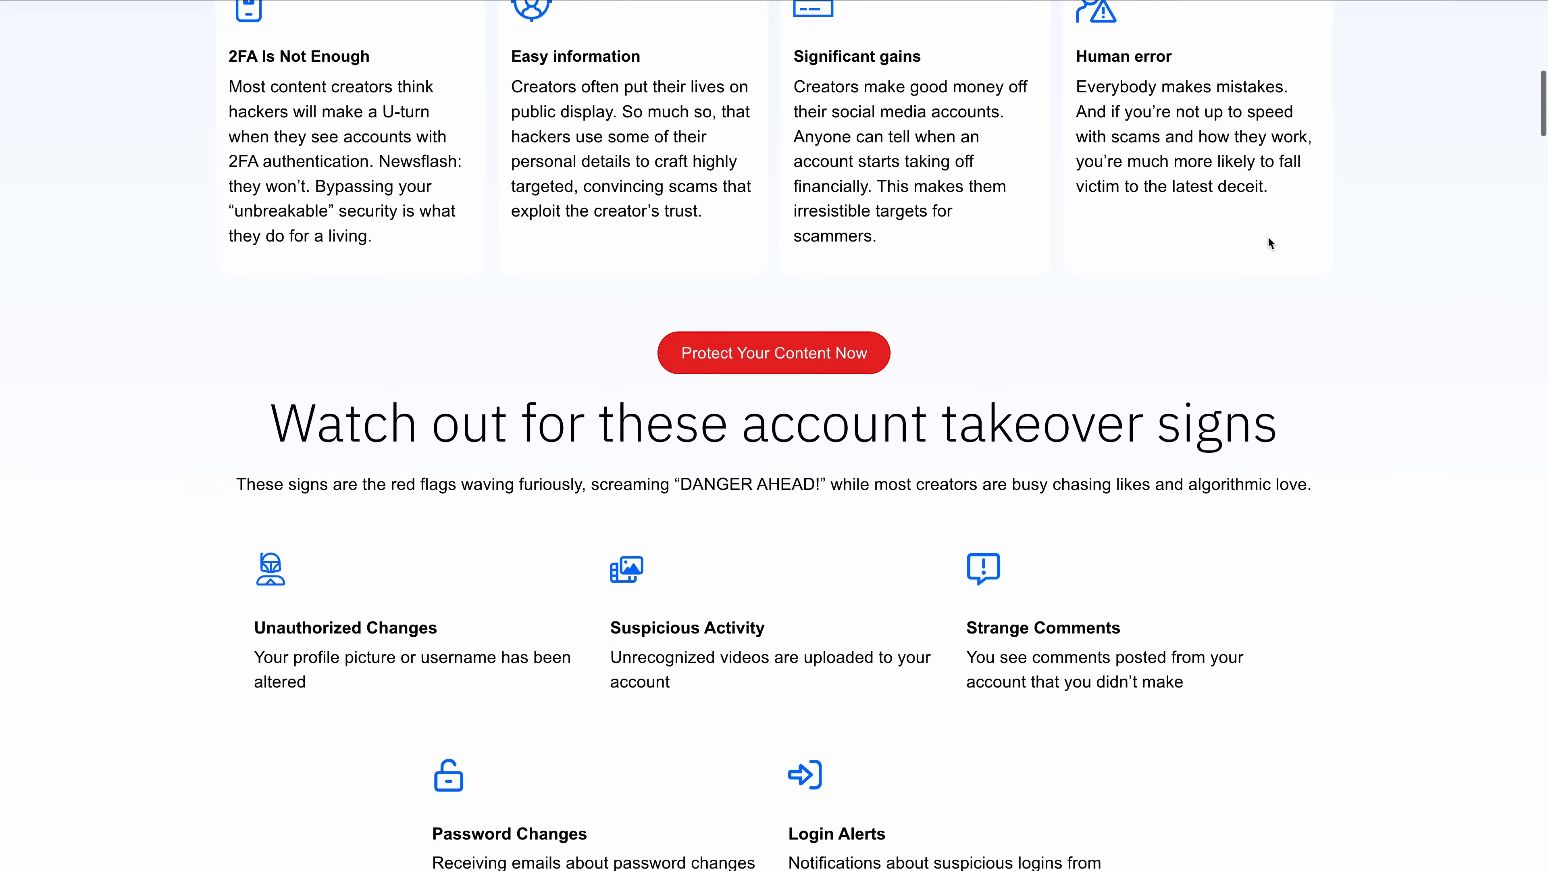
pyautogui.scroll(-3)
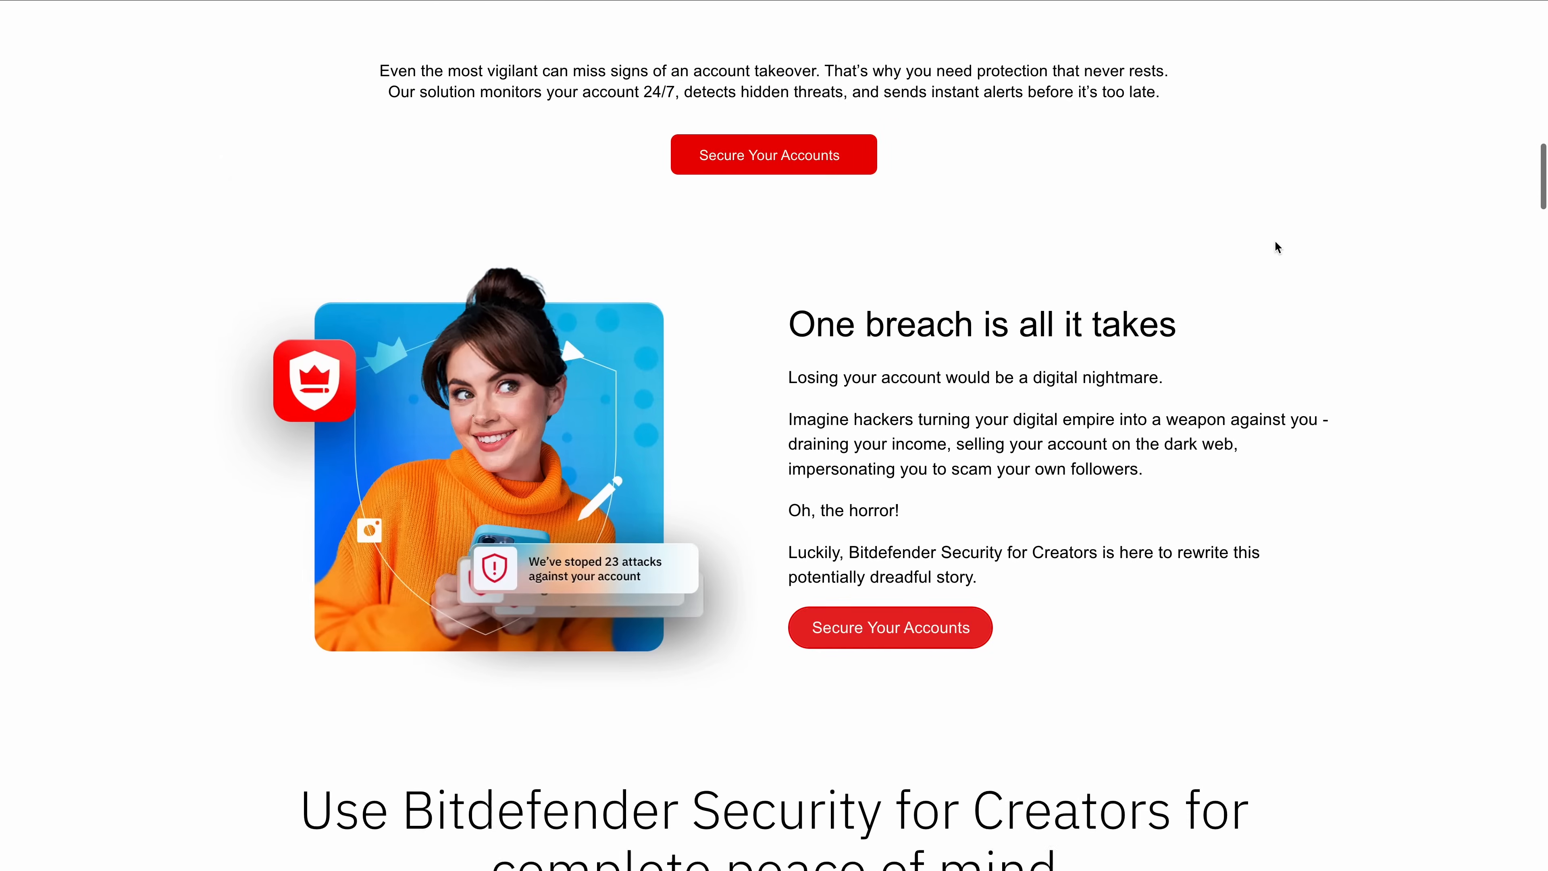
pyautogui.scroll(-3)
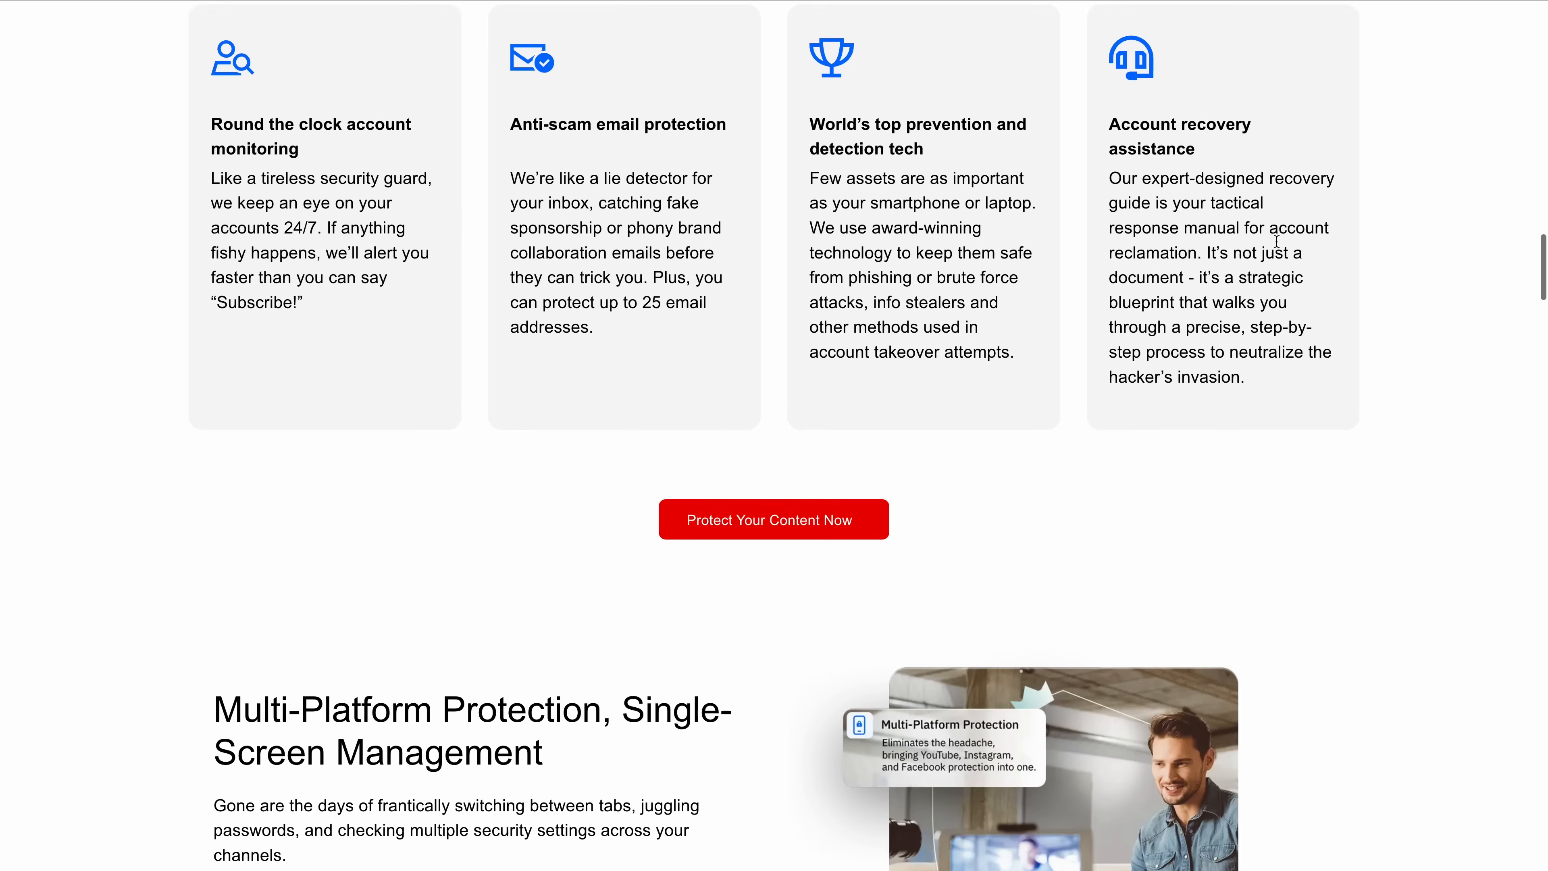
pyautogui.scroll(-3)
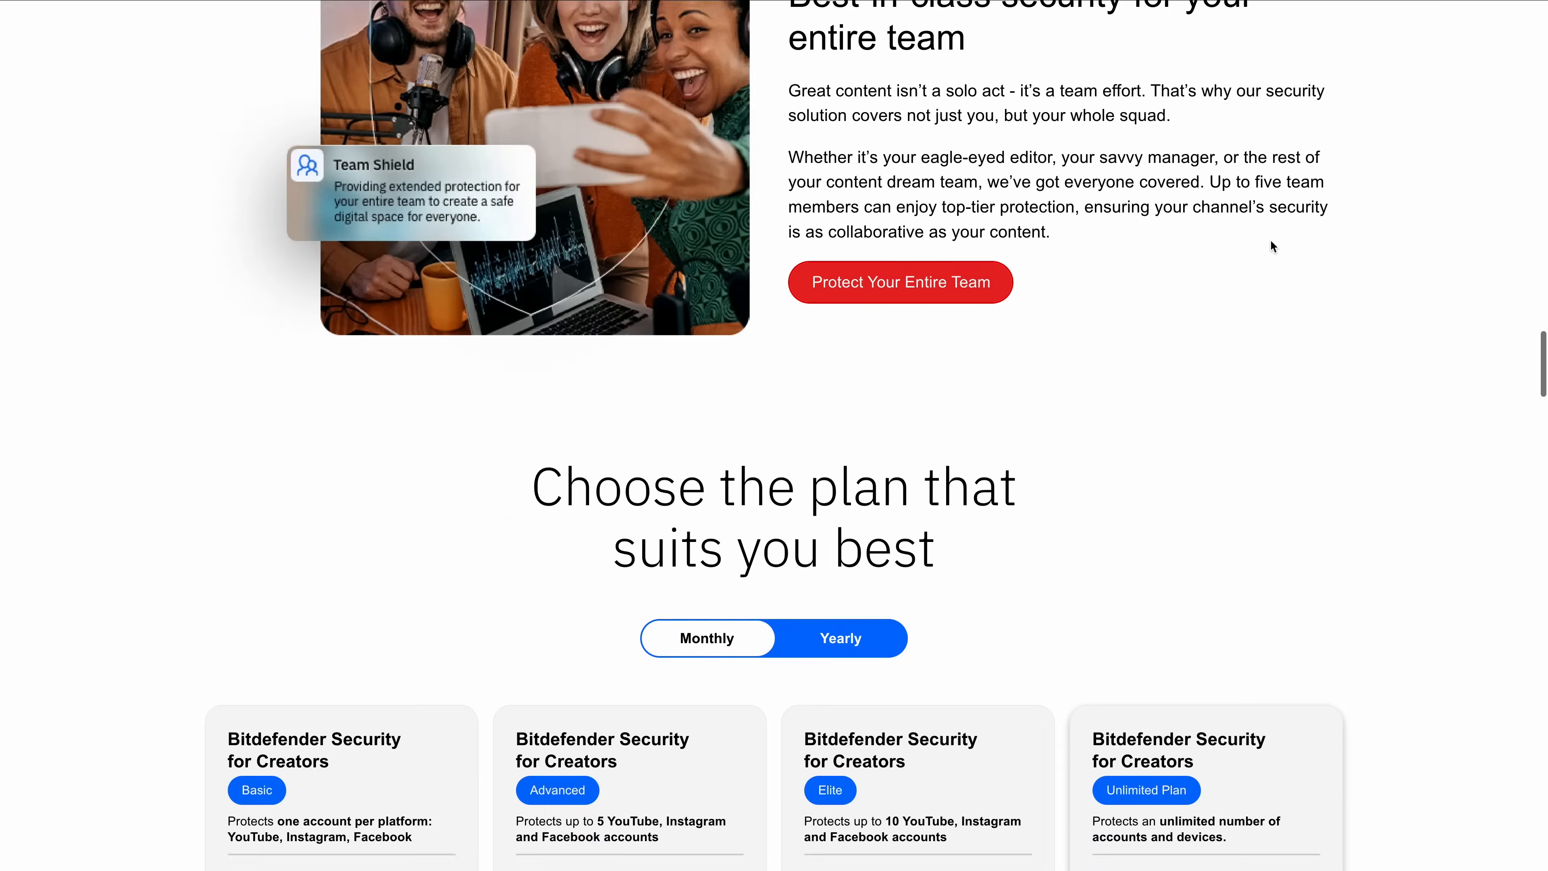
pyautogui.scroll(-3)
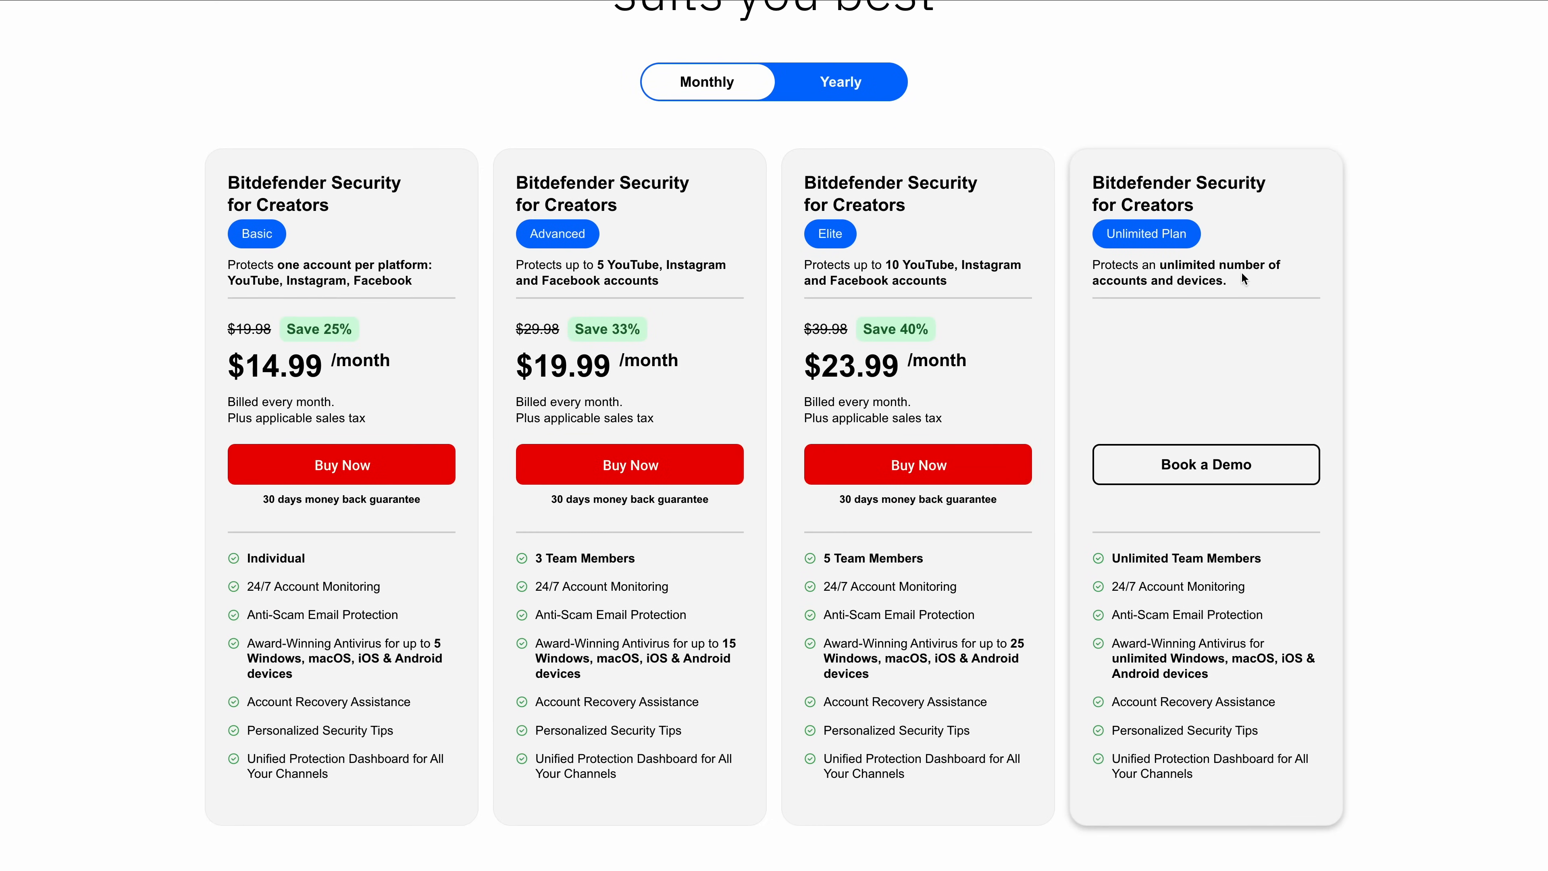
pyautogui.scroll(-3)
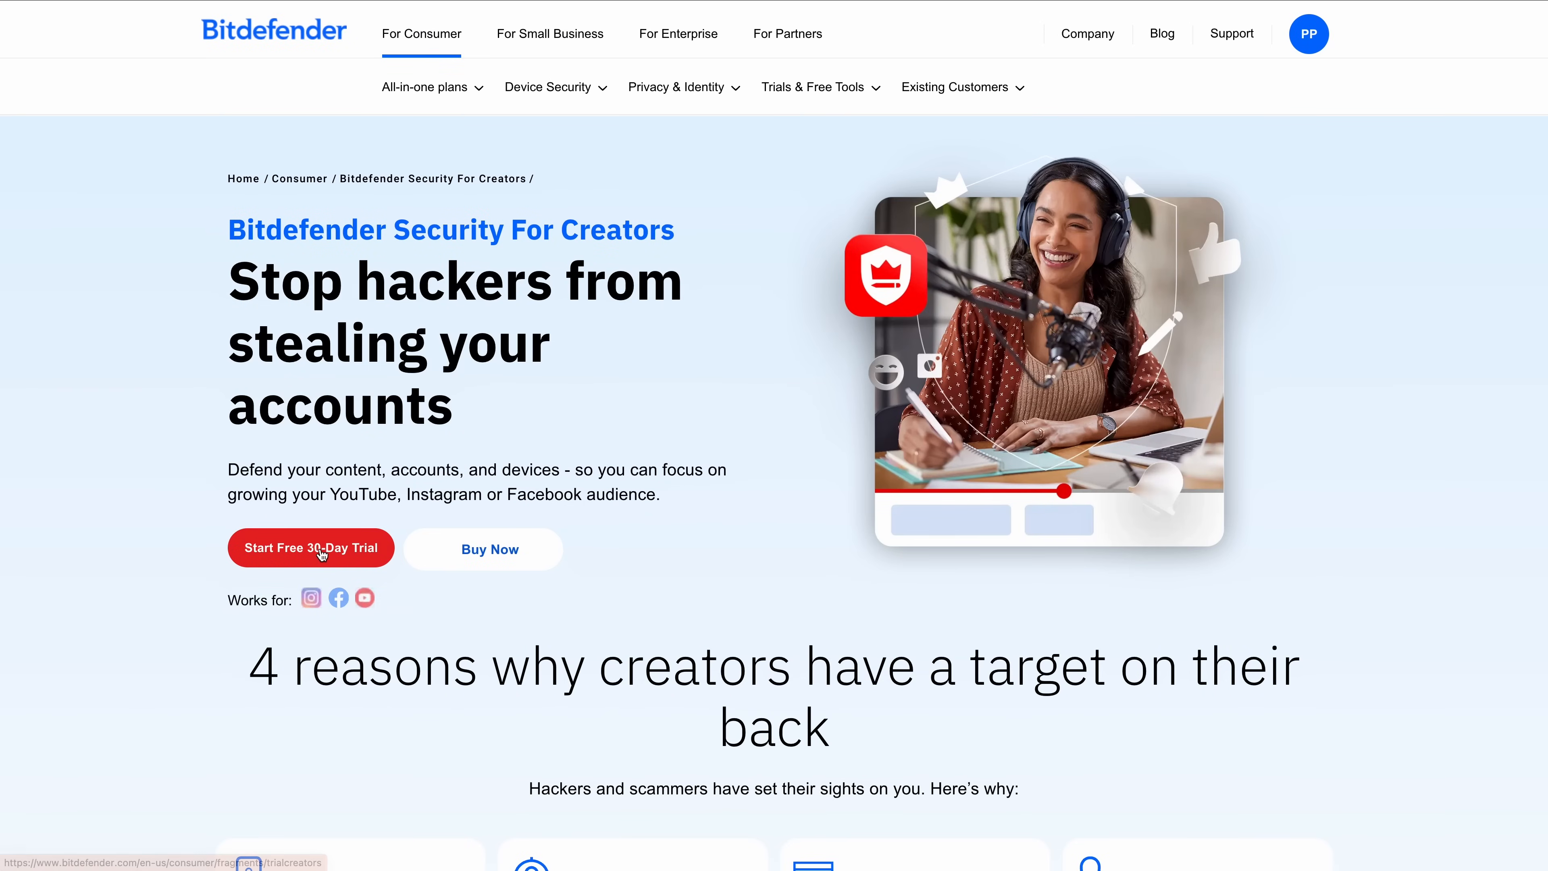
pyautogui.moveTo(497, 563)
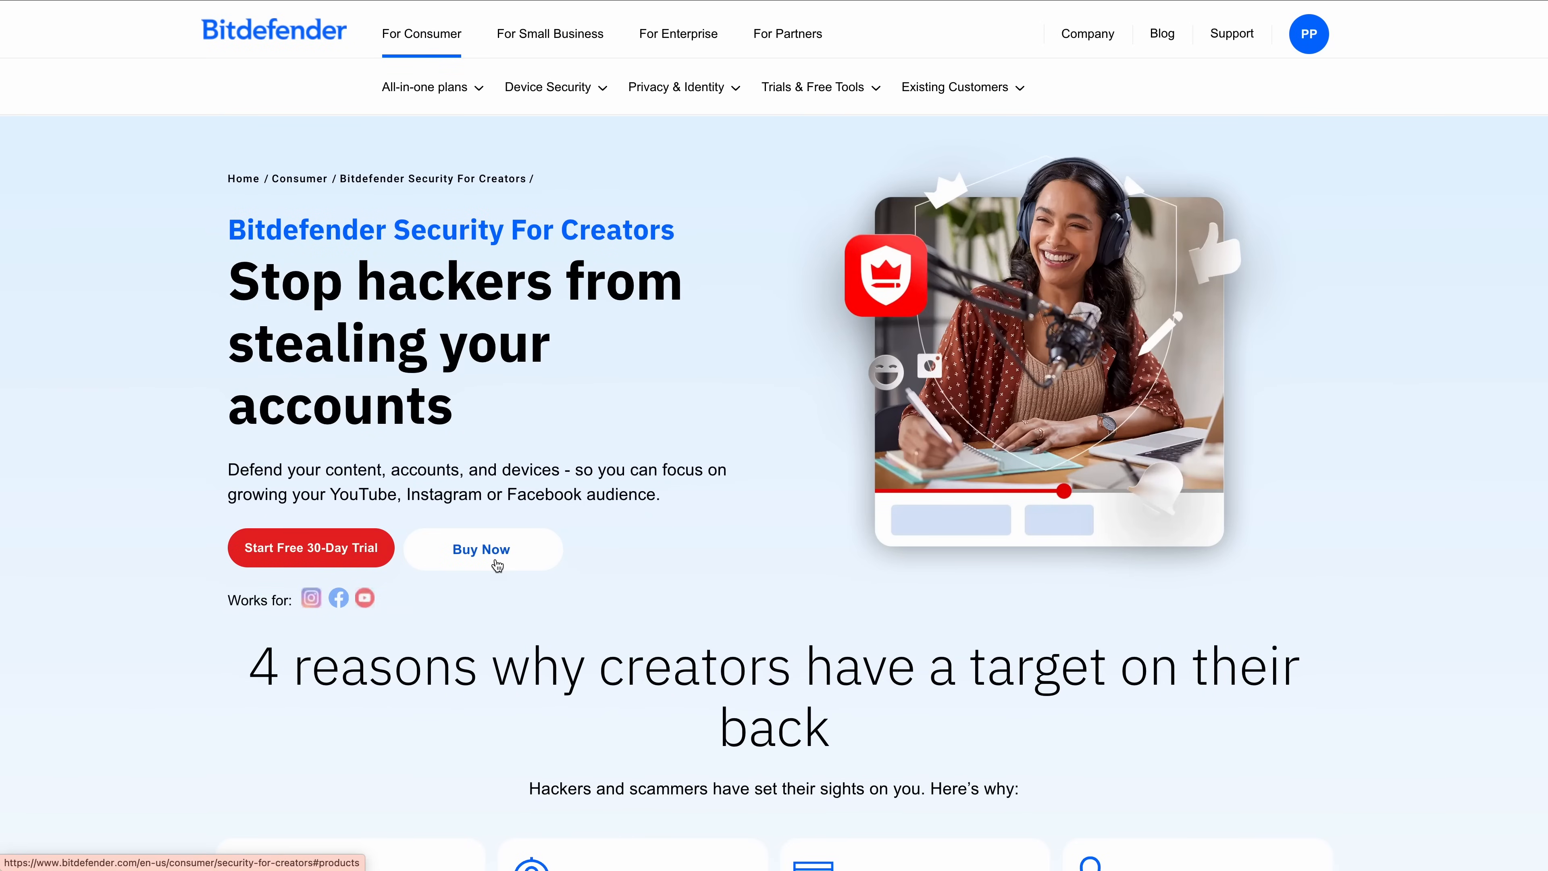
pyautogui.click(482, 549)
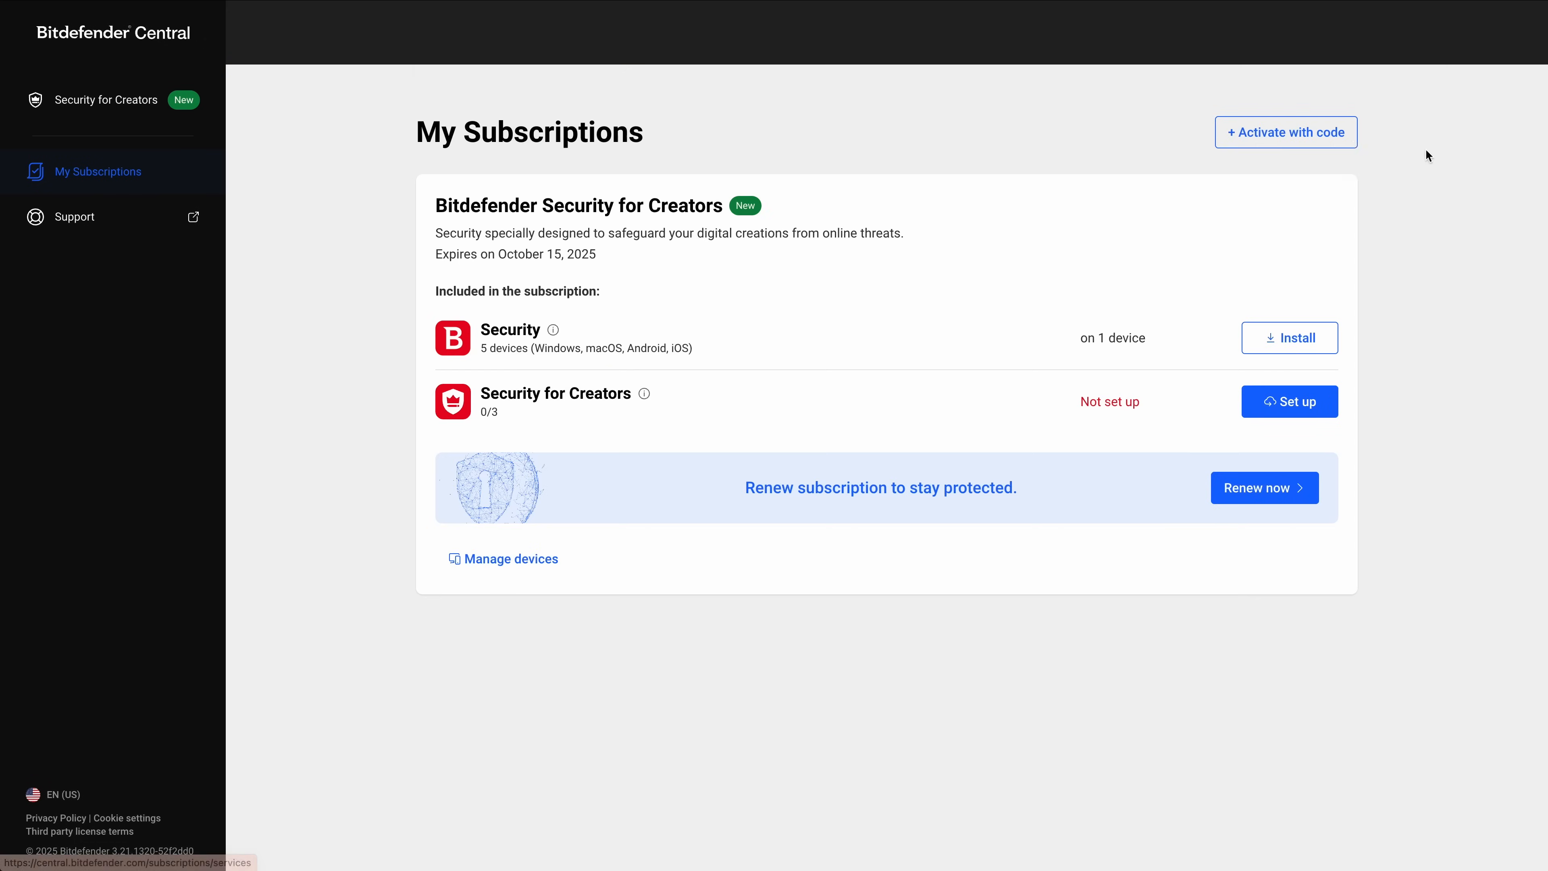
pyautogui.click(1285, 131)
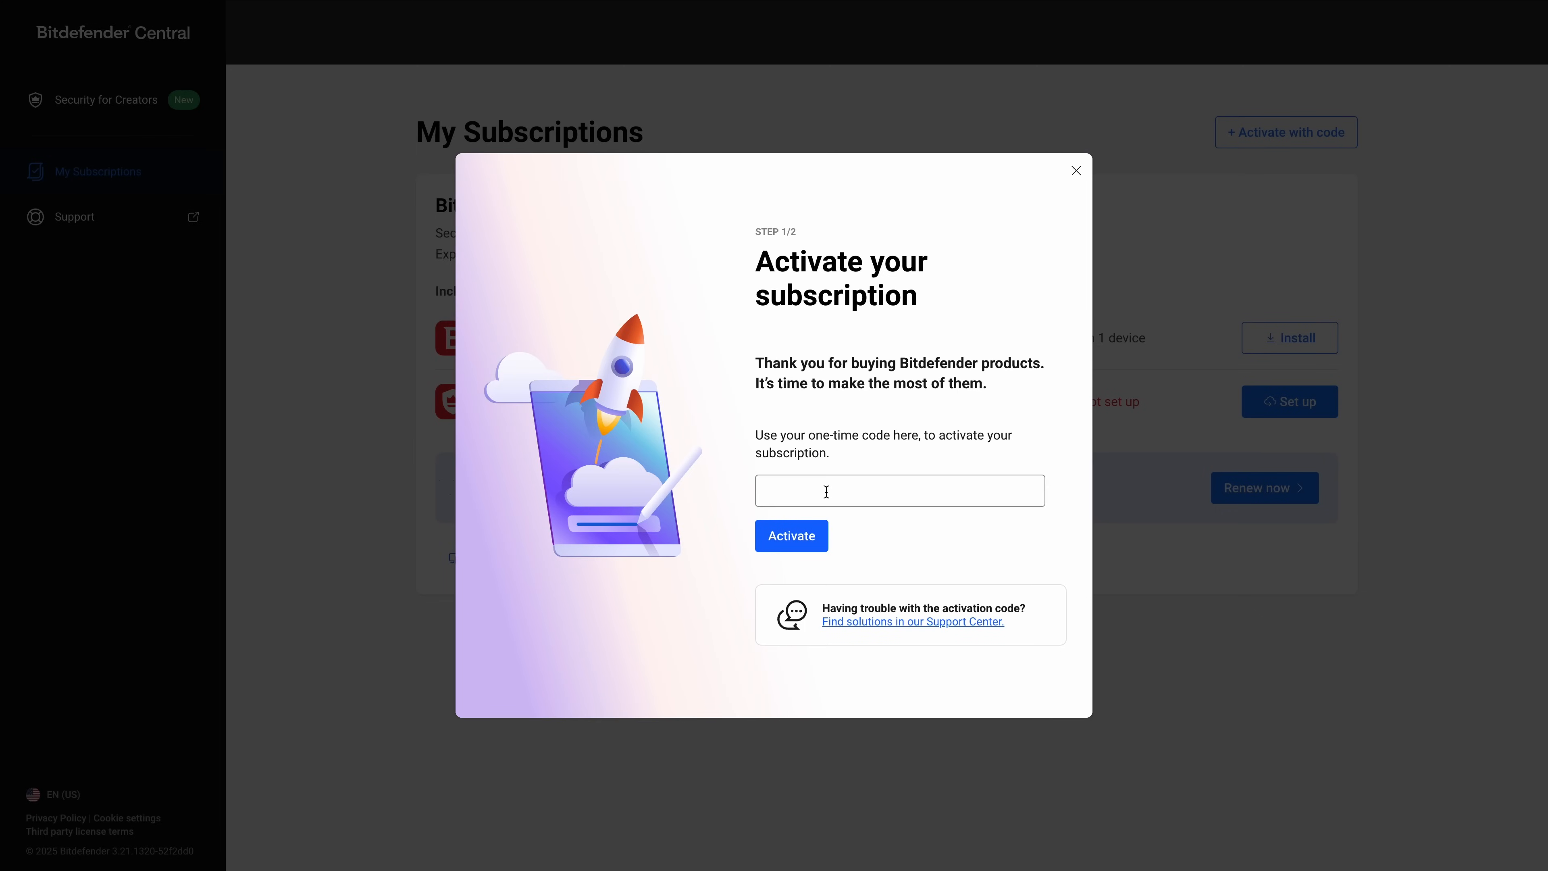
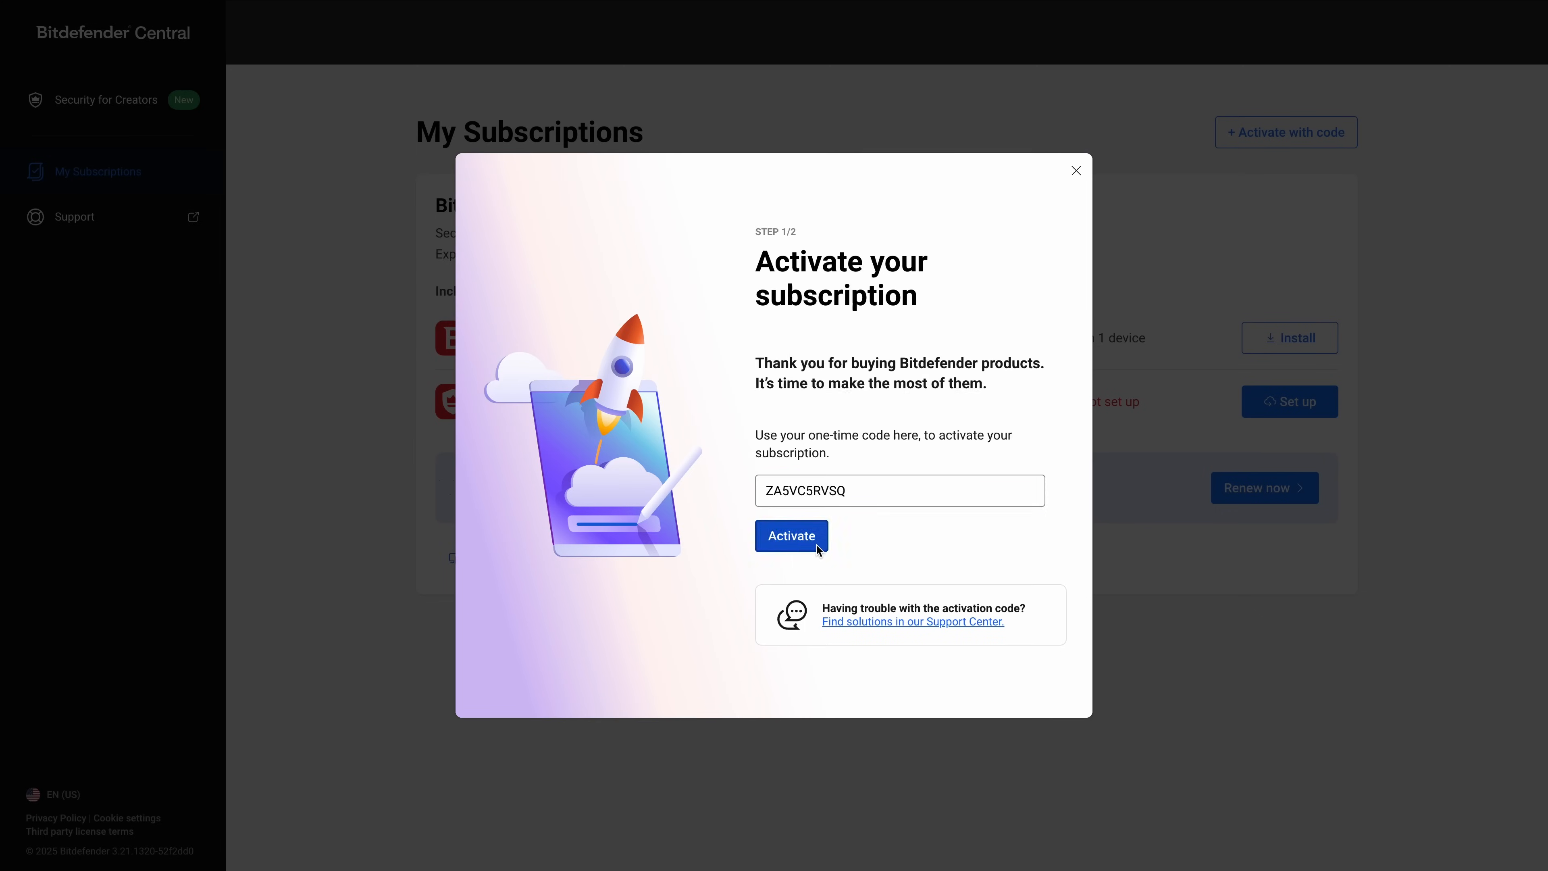
pyautogui.click(790, 535)
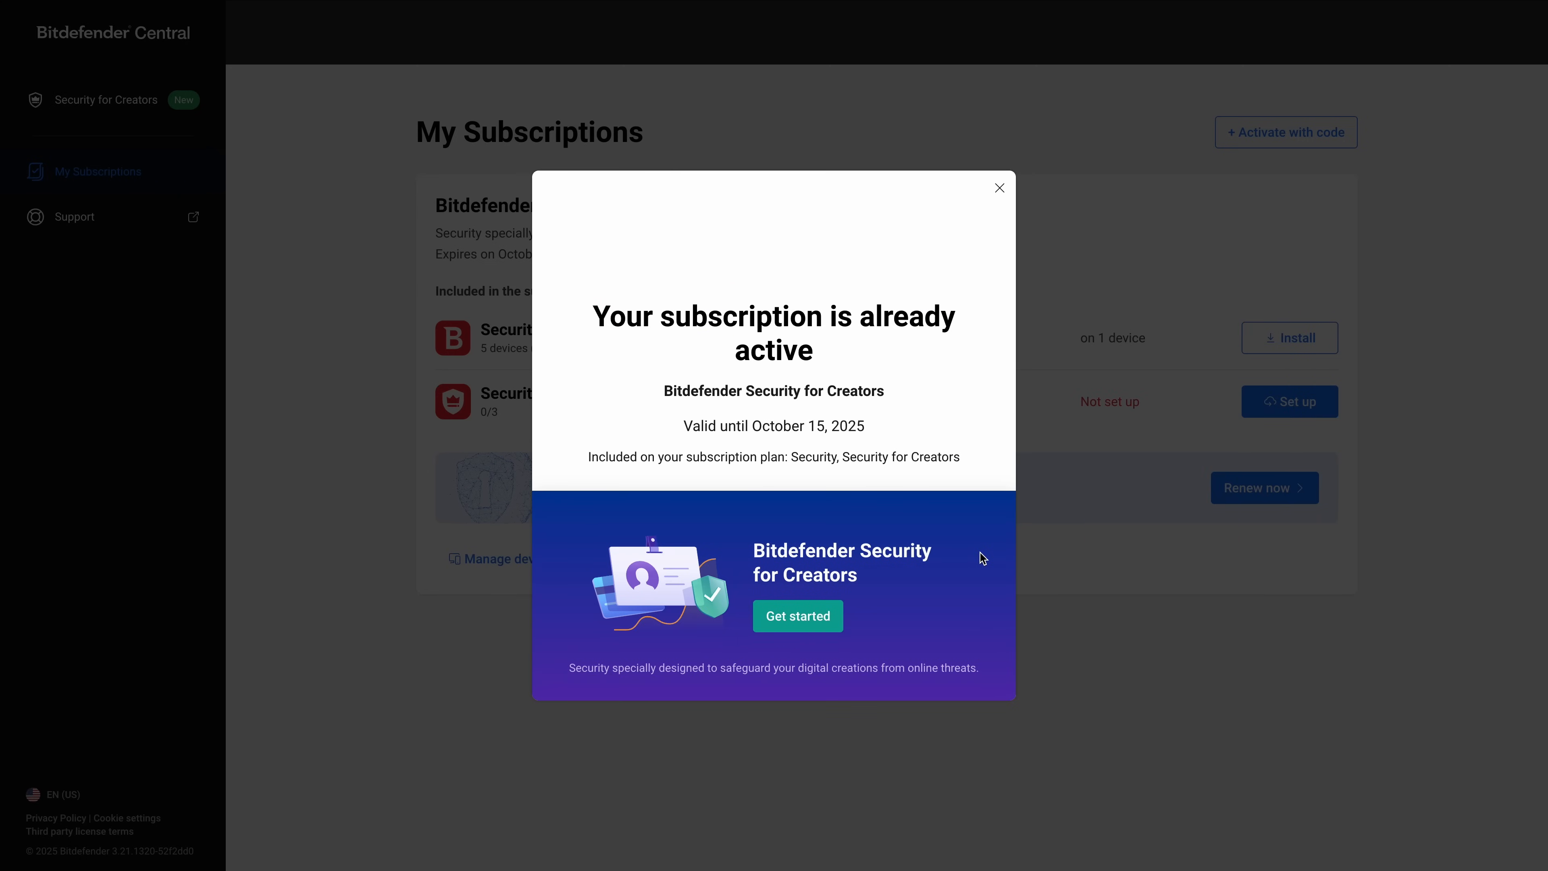
pyautogui.moveTo(984, 558)
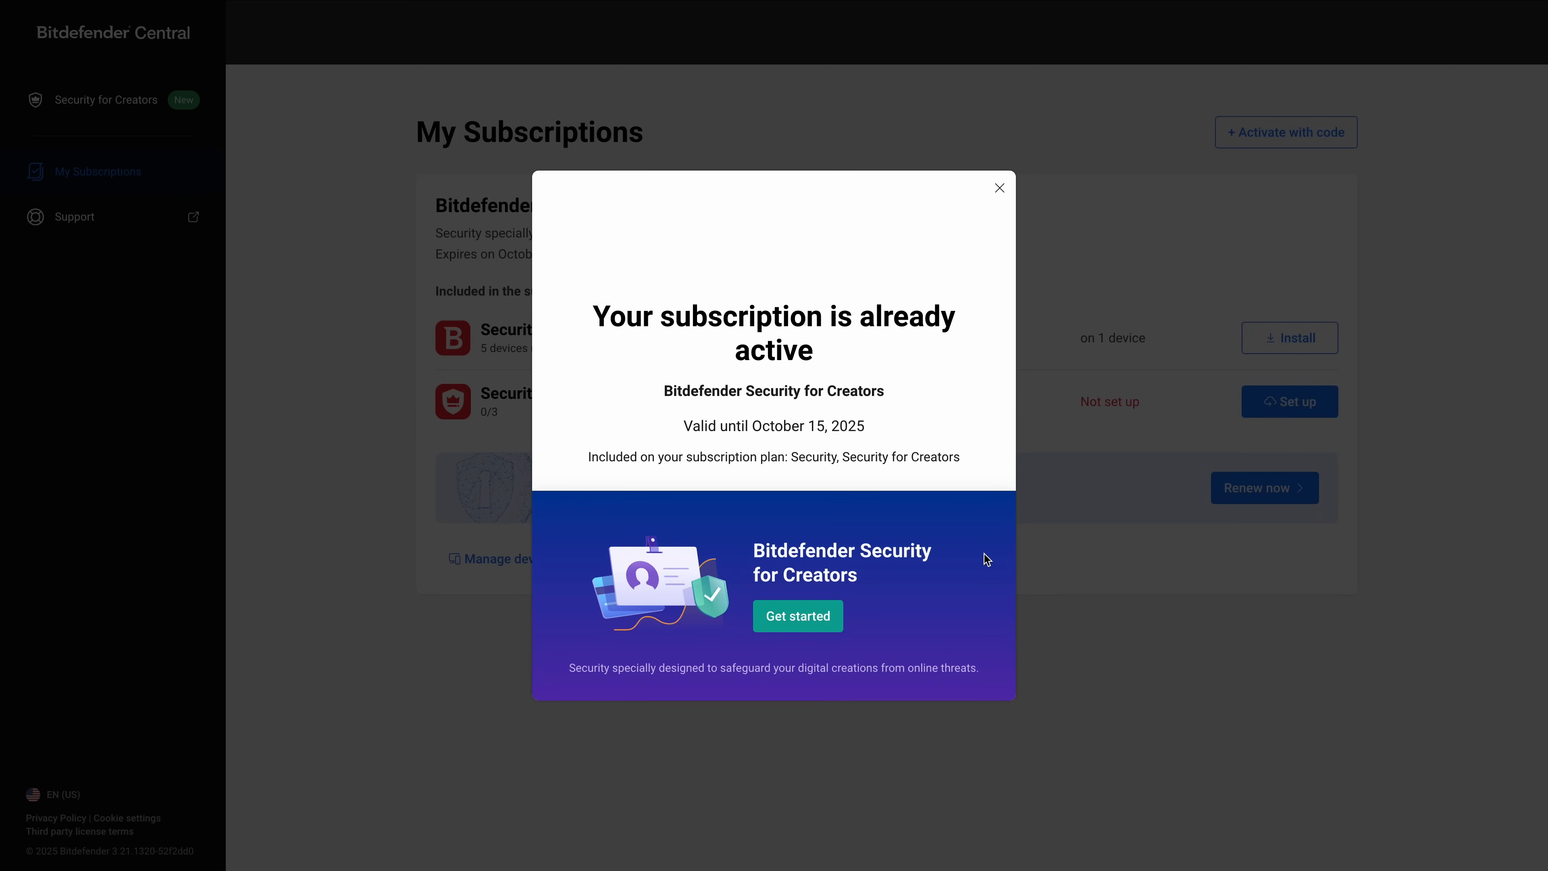
pyautogui.click(796, 615)
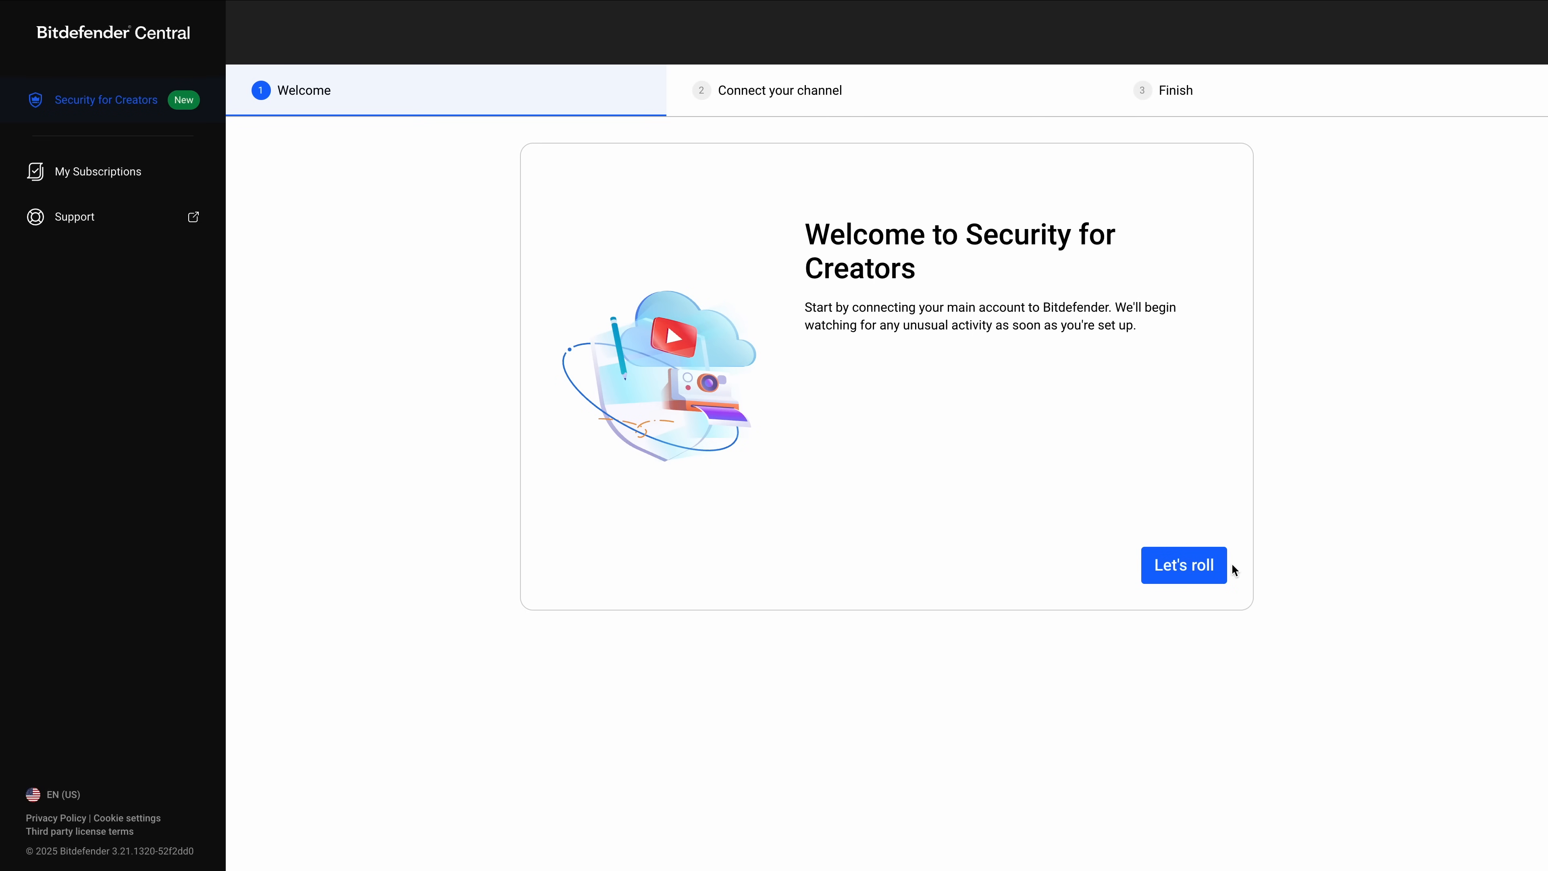
# Connect channels for monitoring, check the Instagram account, then review the YouTube account's activity feed
pyautogui.click(1183, 565)
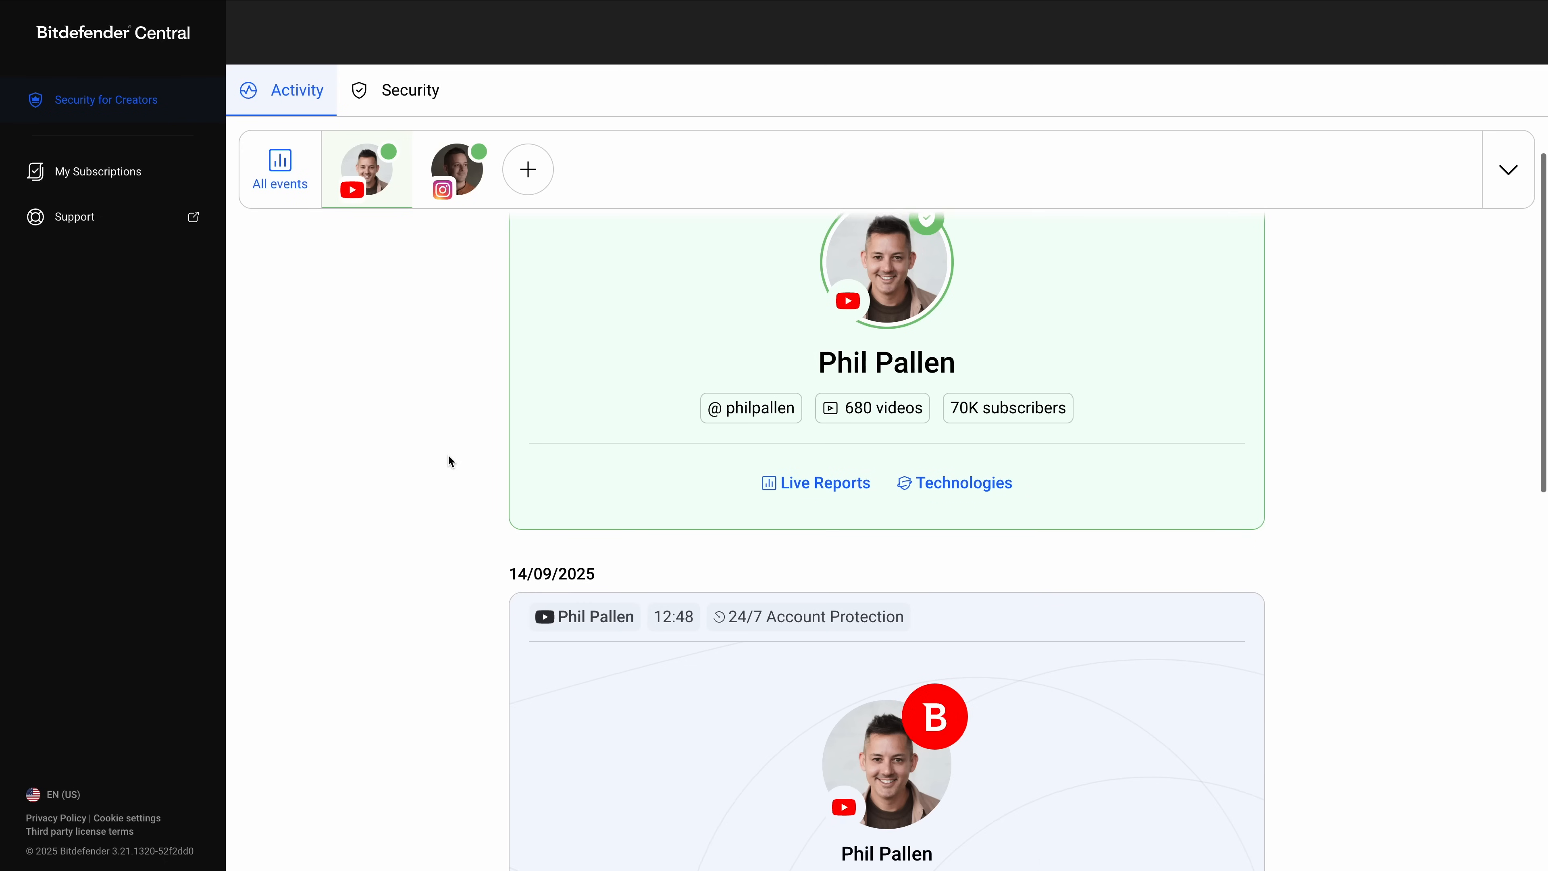
pyautogui.scroll(-3)
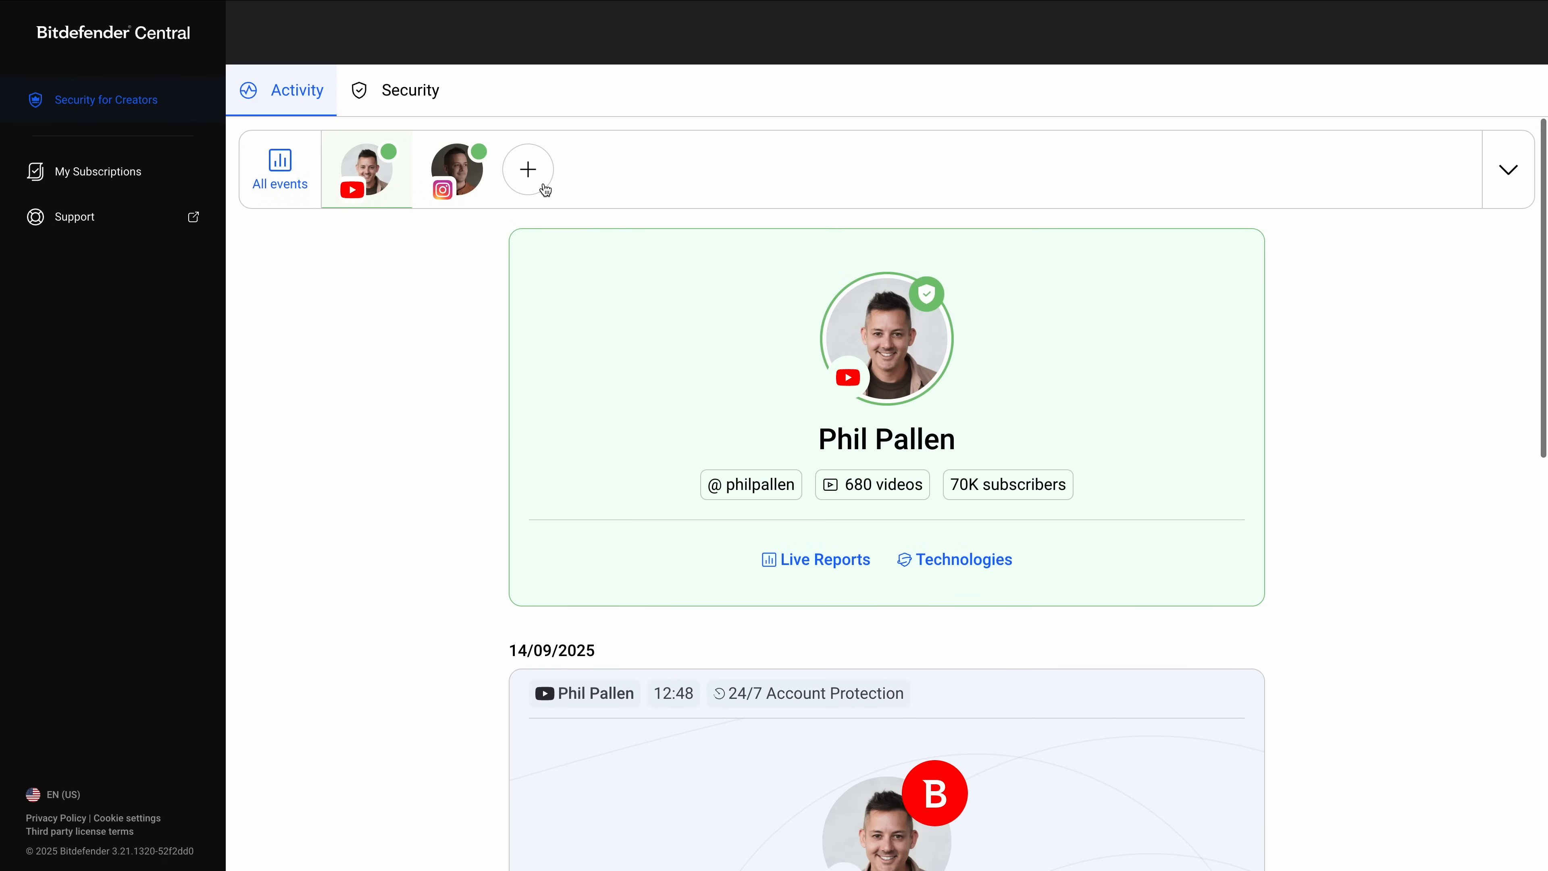
pyautogui.click(456, 167)
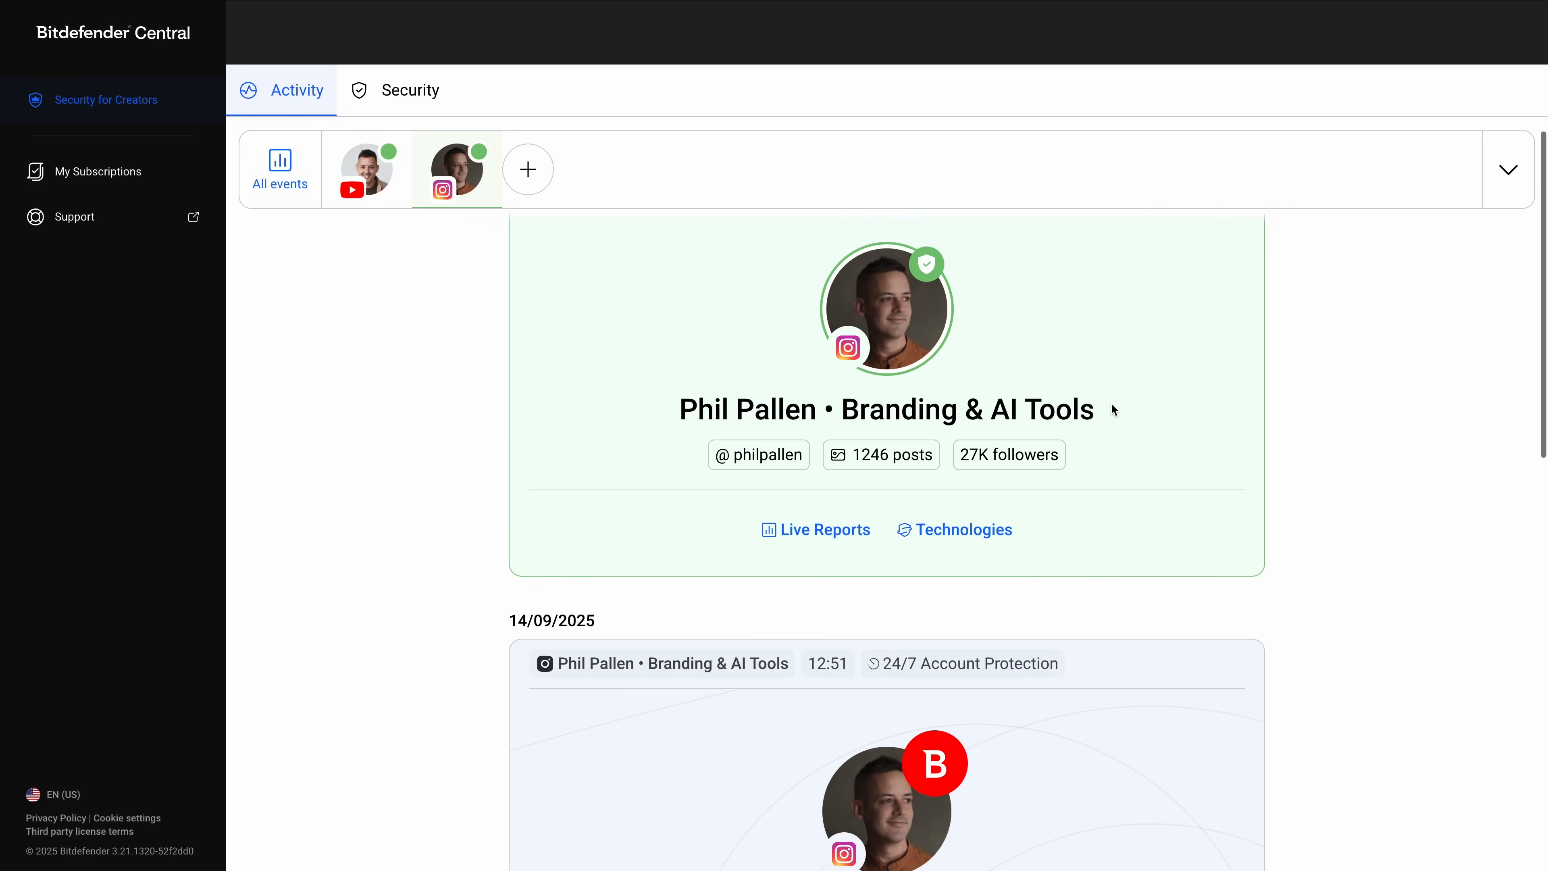
pyautogui.click(366, 167)
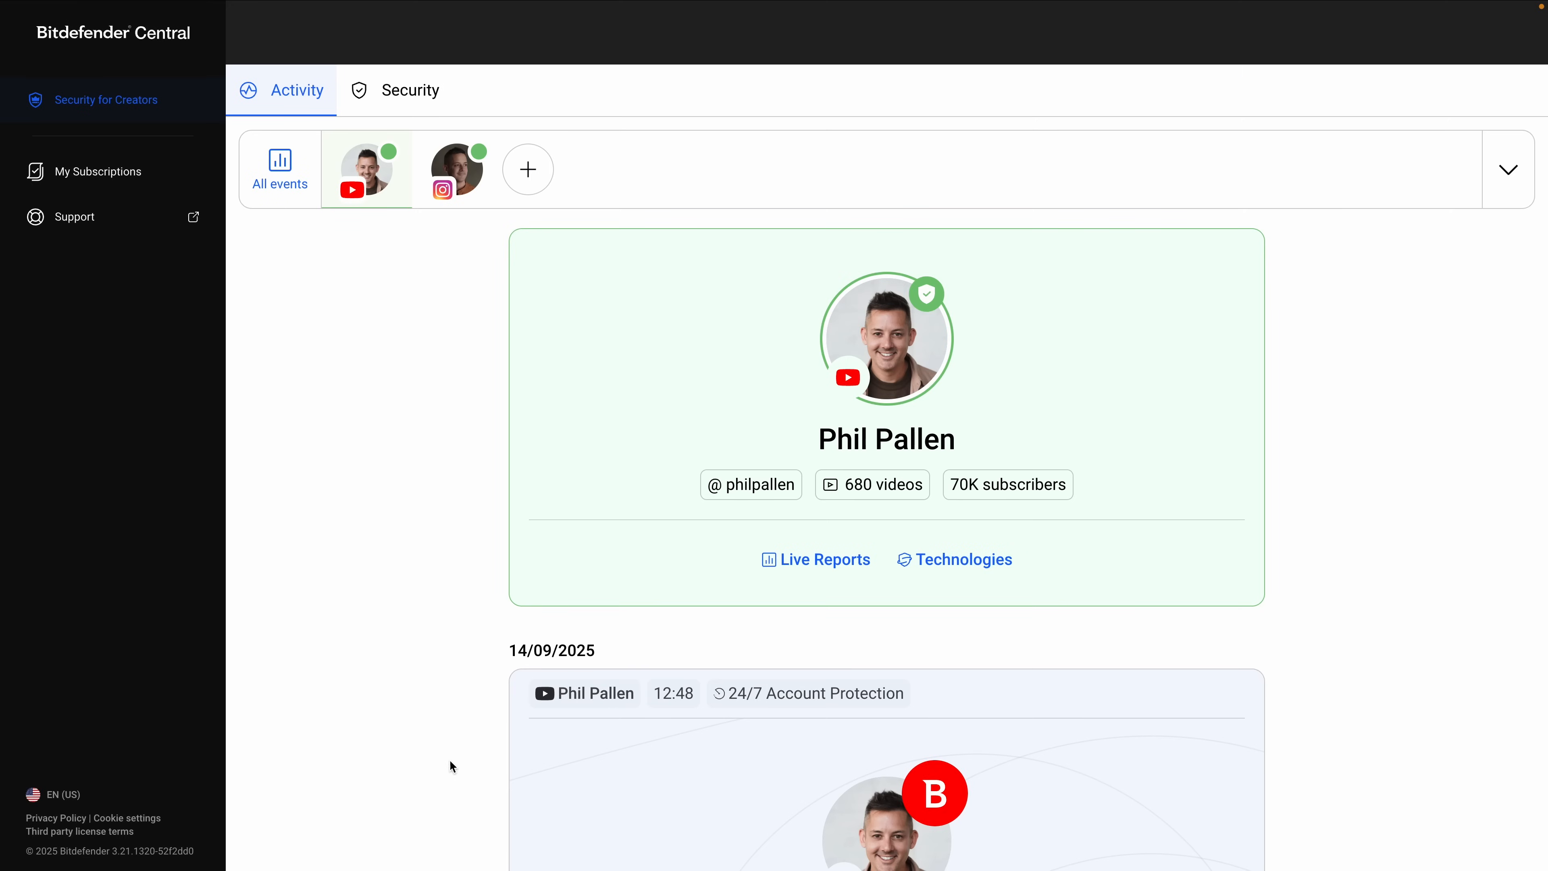
pyautogui.scroll(-3)
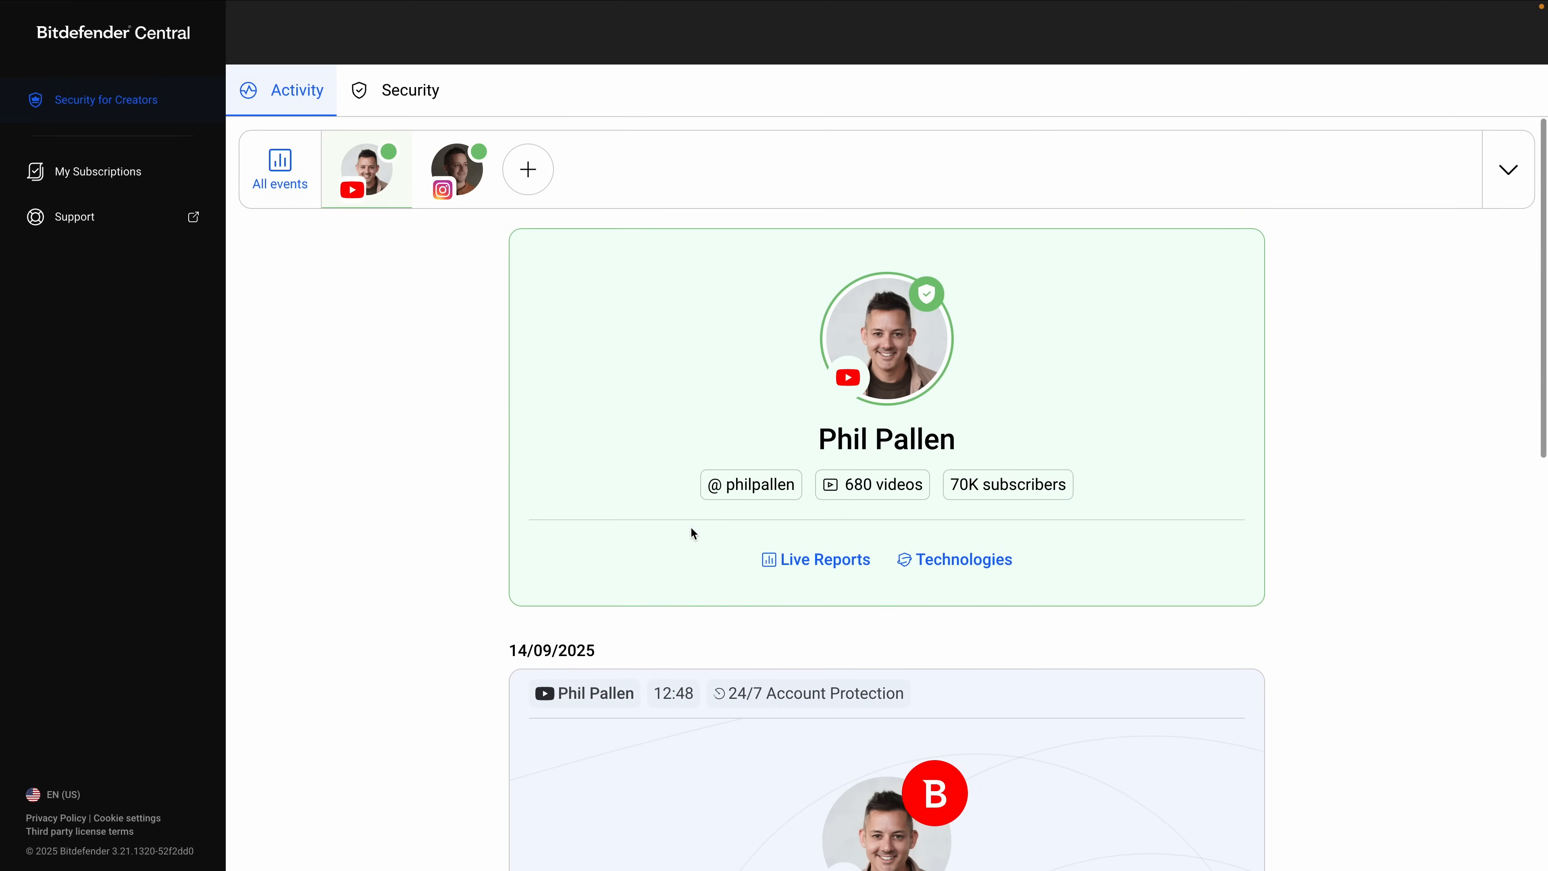
pyautogui.scroll(-3)
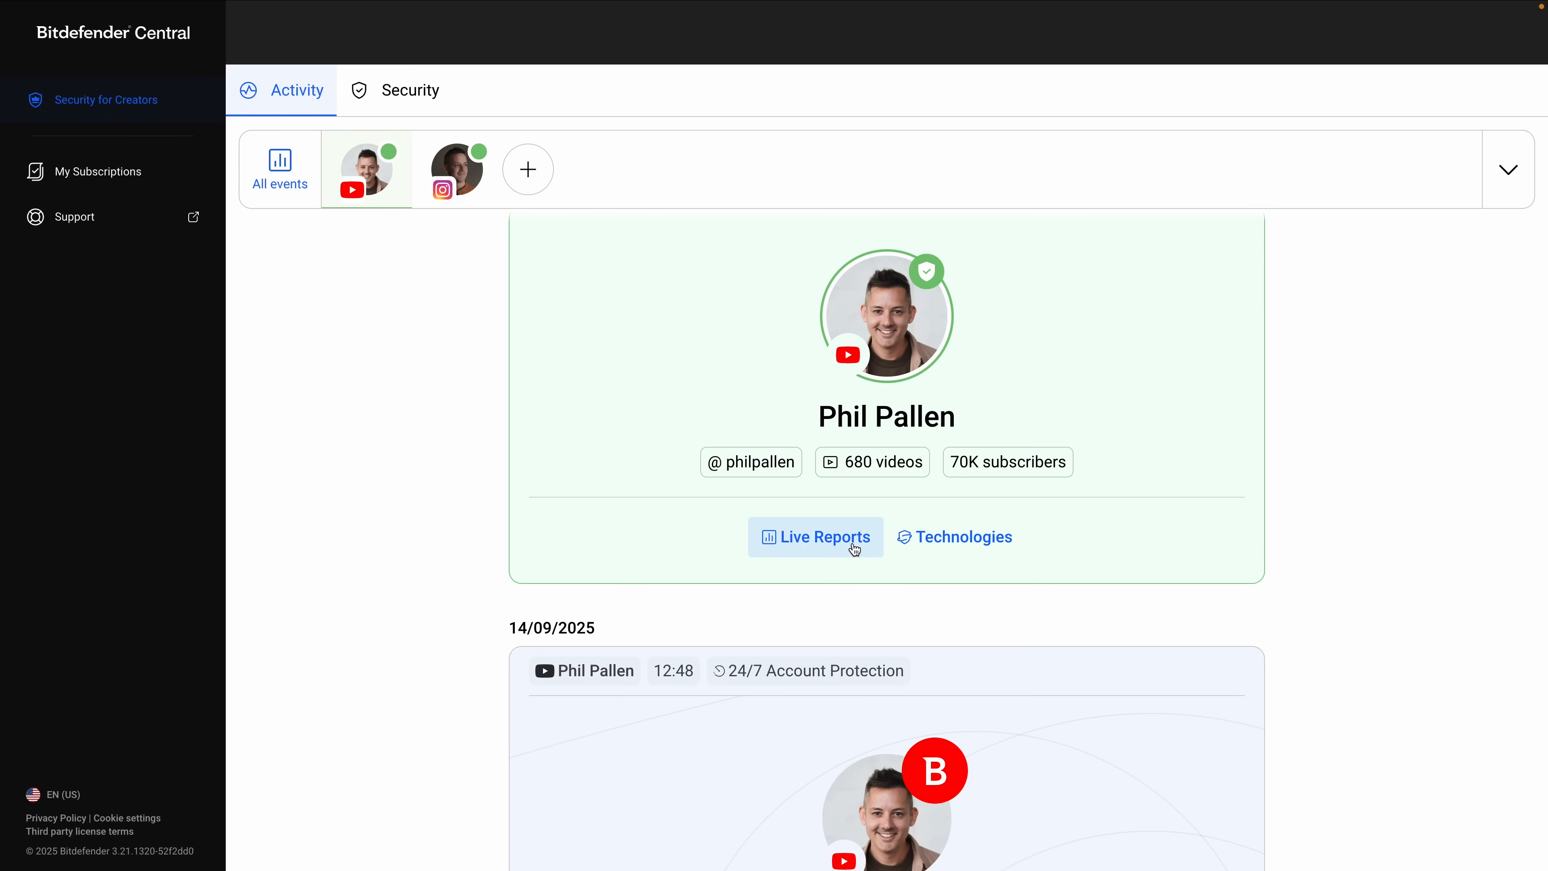
# View the YouTube account's Live Reports with 680 videos scanned and 59 playlists protected
pyautogui.click(815, 537)
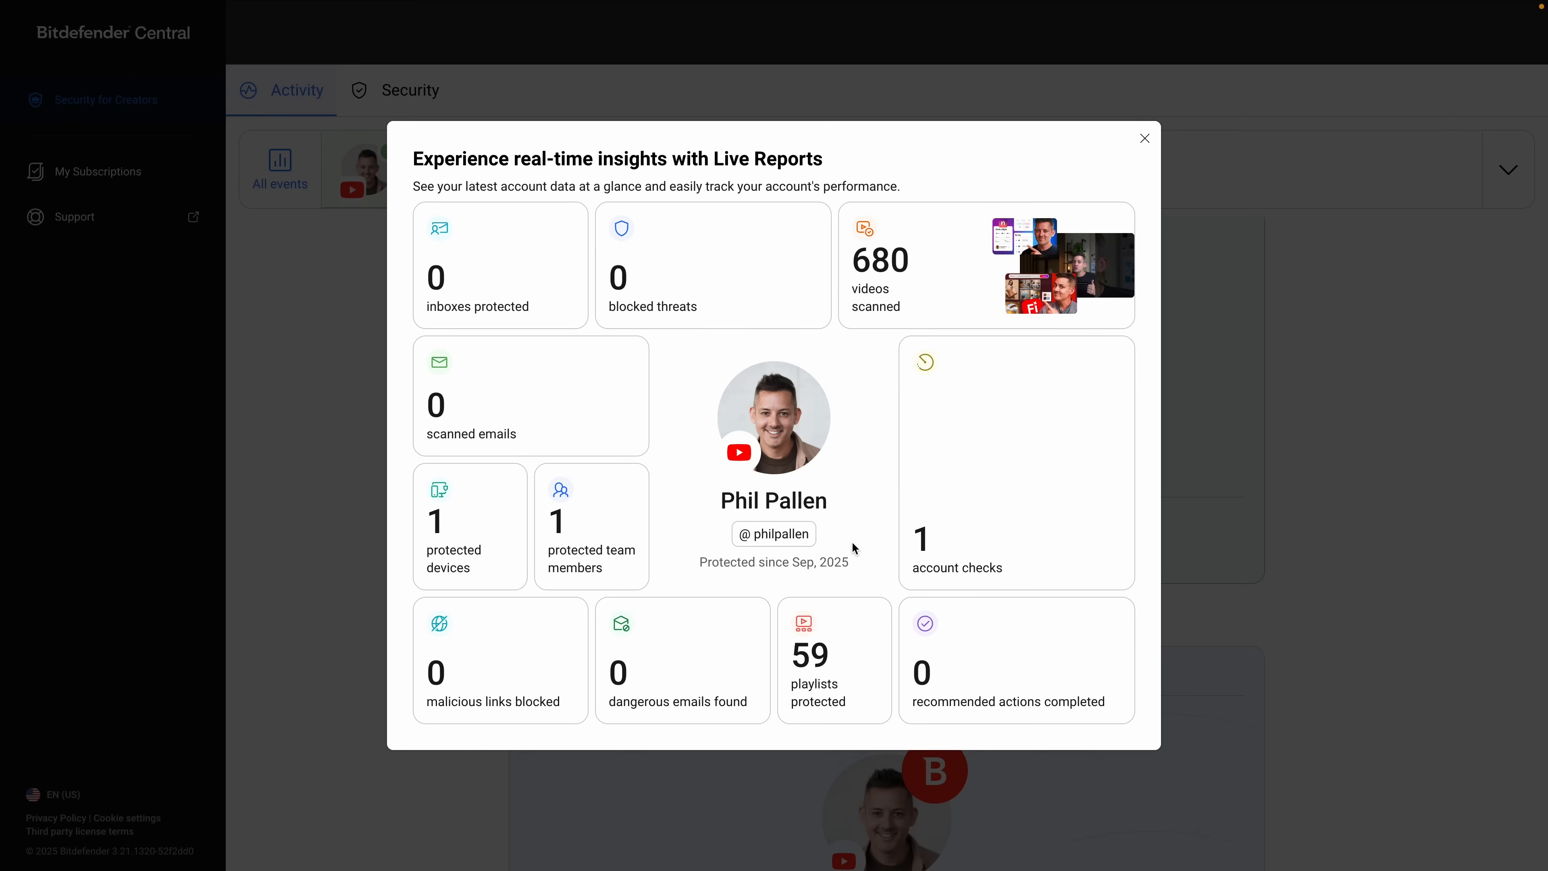
pyautogui.moveTo(851, 549)
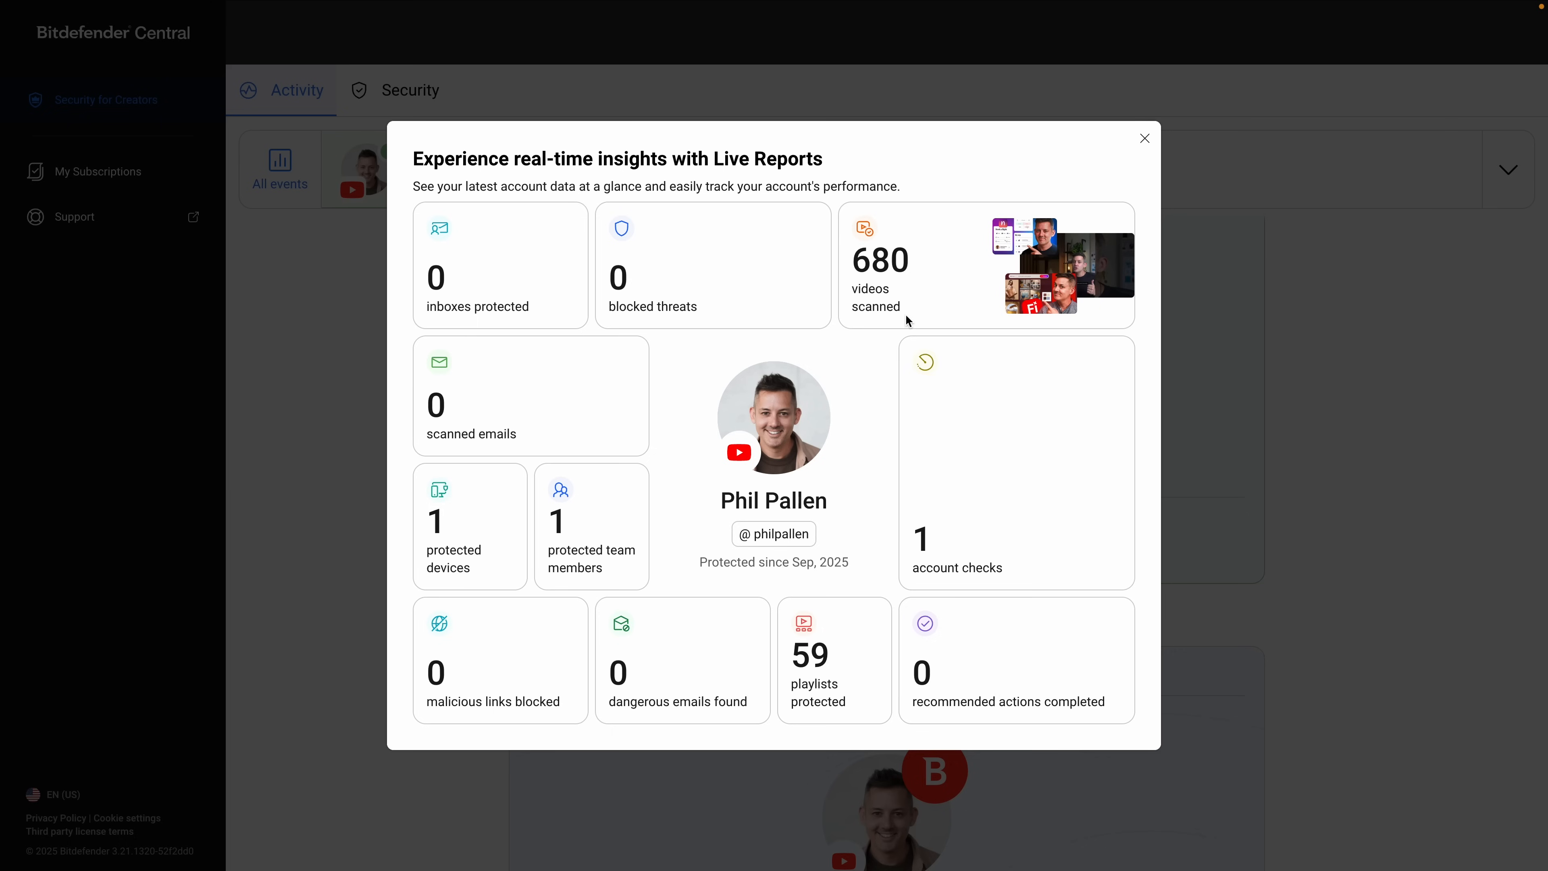
pyautogui.moveTo(743, 724)
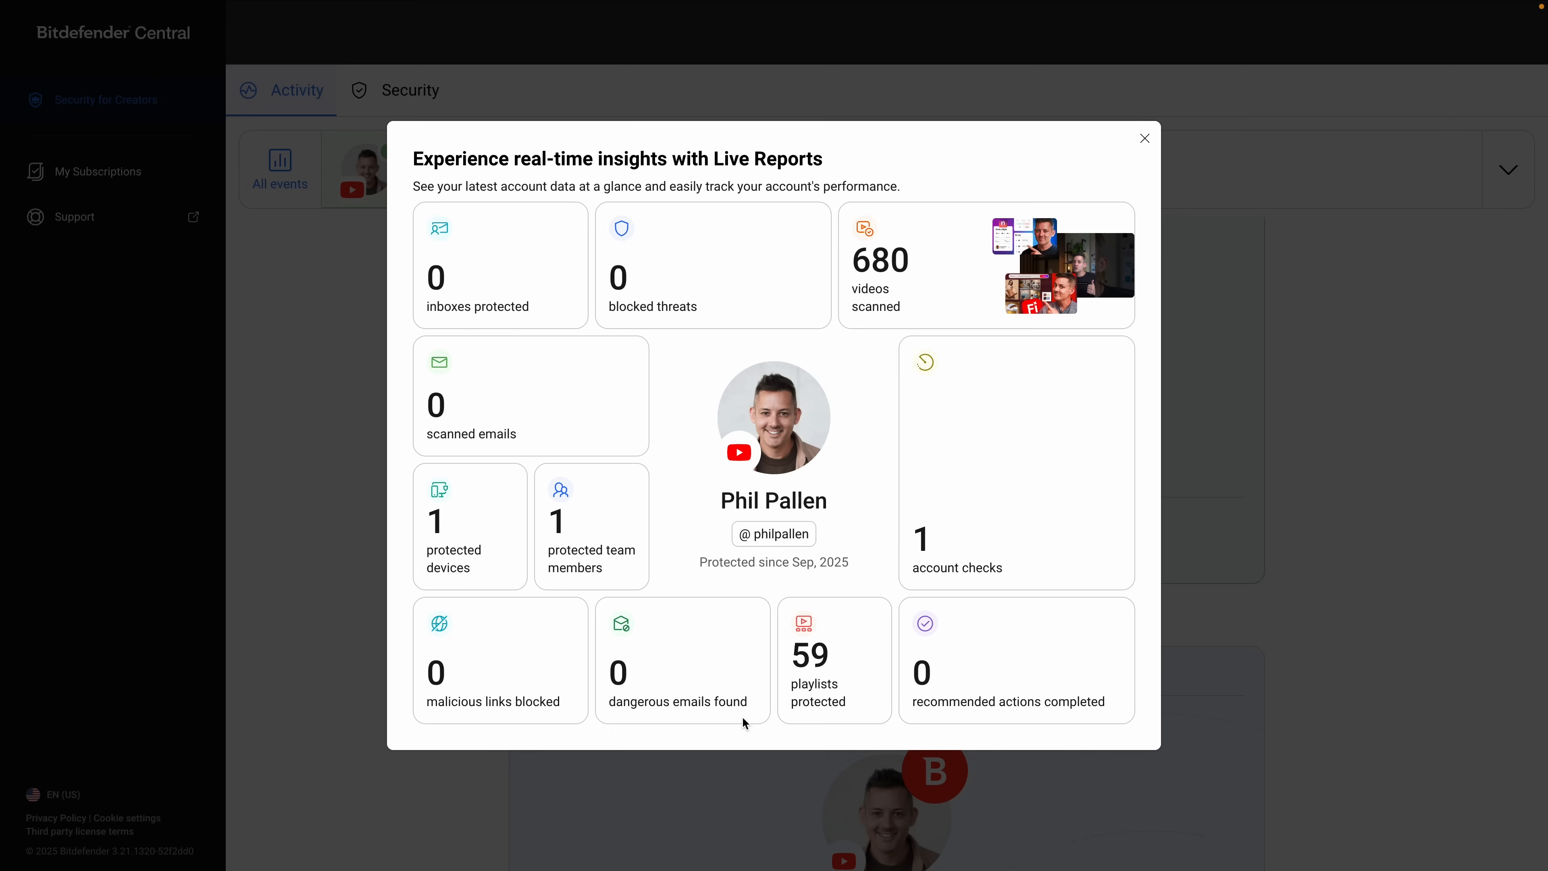
pyautogui.moveTo(854, 694)
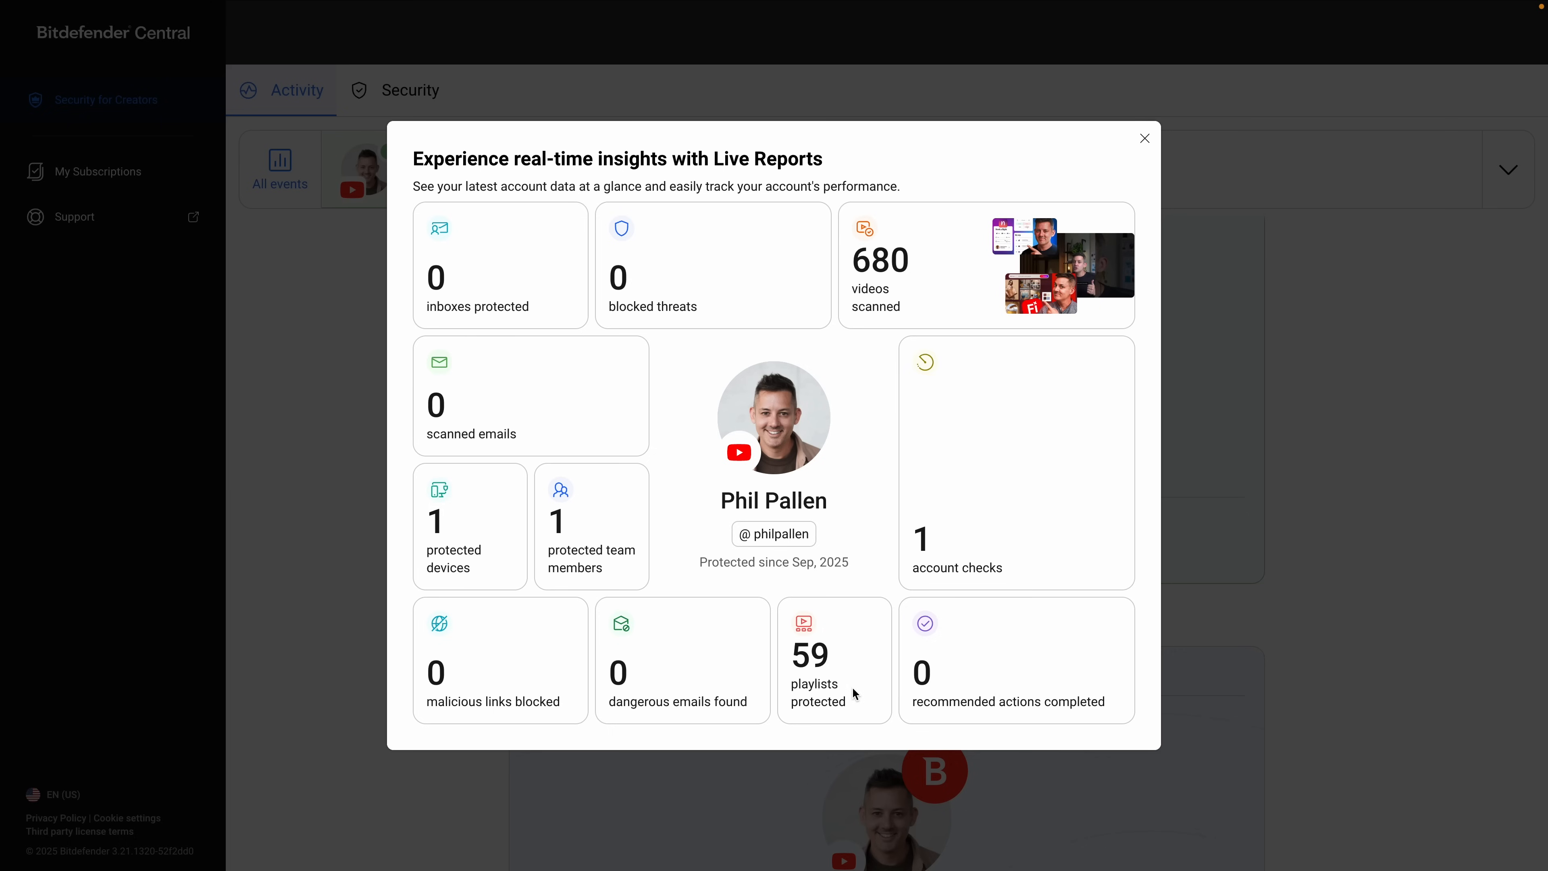
pyautogui.moveTo(473, 724)
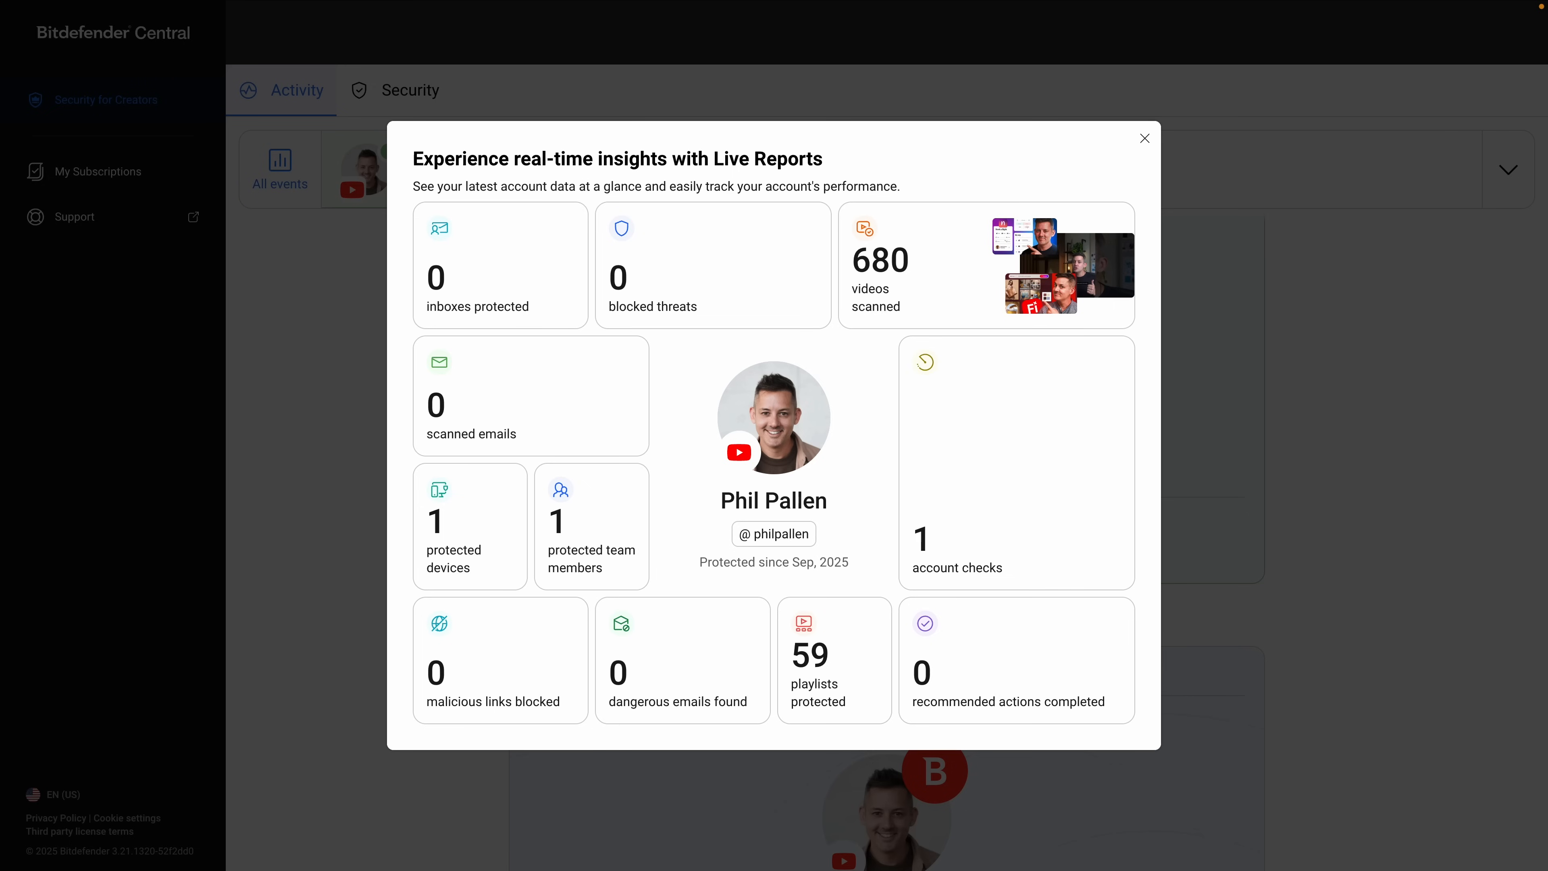
pyautogui.moveTo(611, 722)
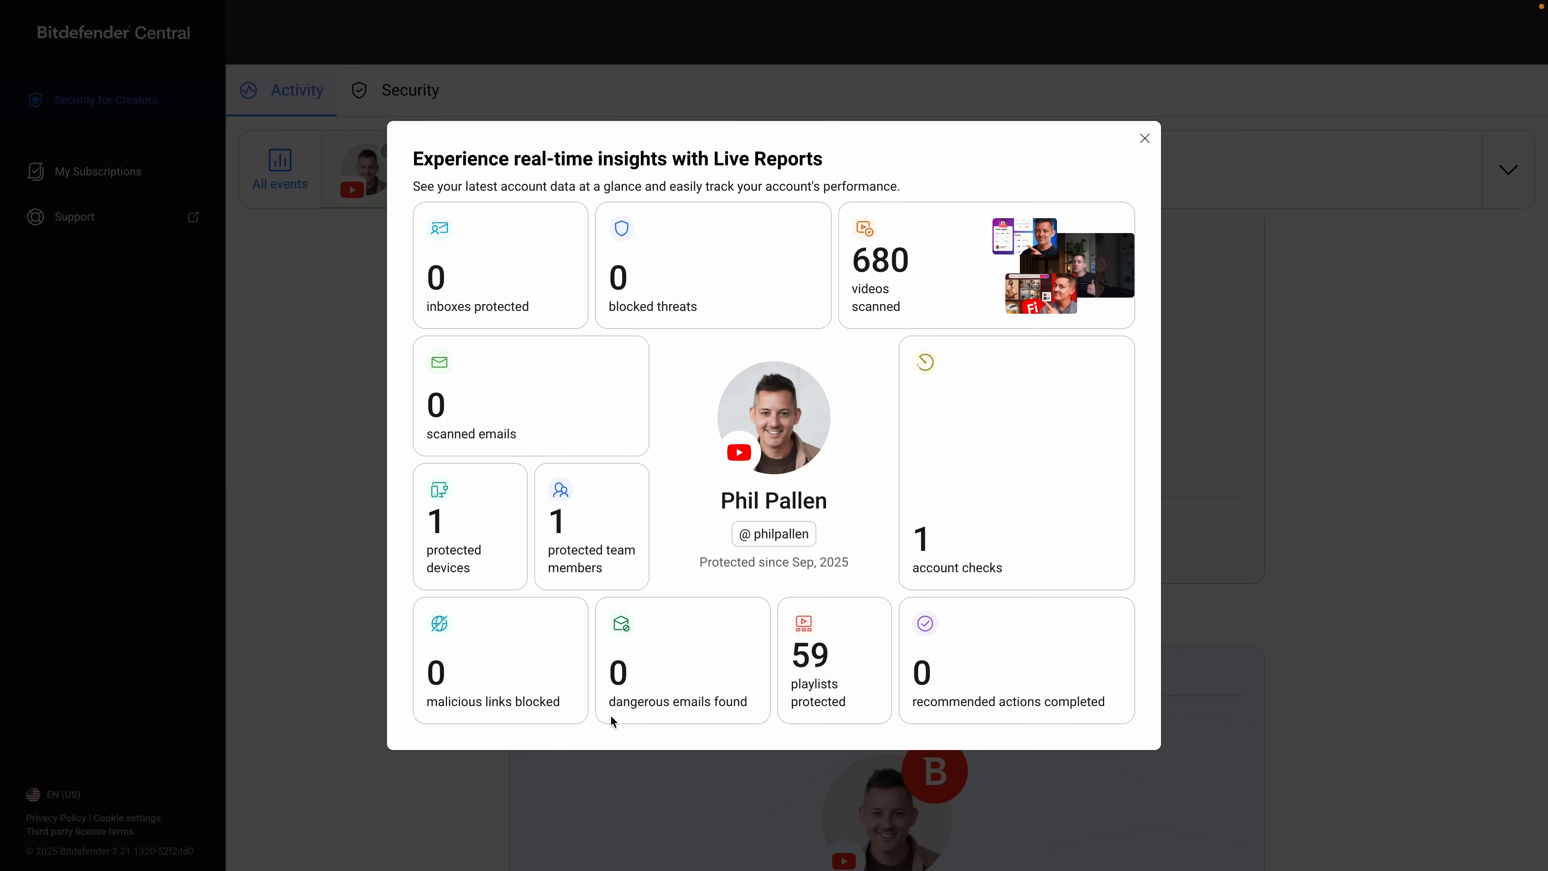
# Switch from YouTube's Live Reports to the Instagram account's Live Reports (0 posts, 0 DMs)
pyautogui.click(1145, 138)
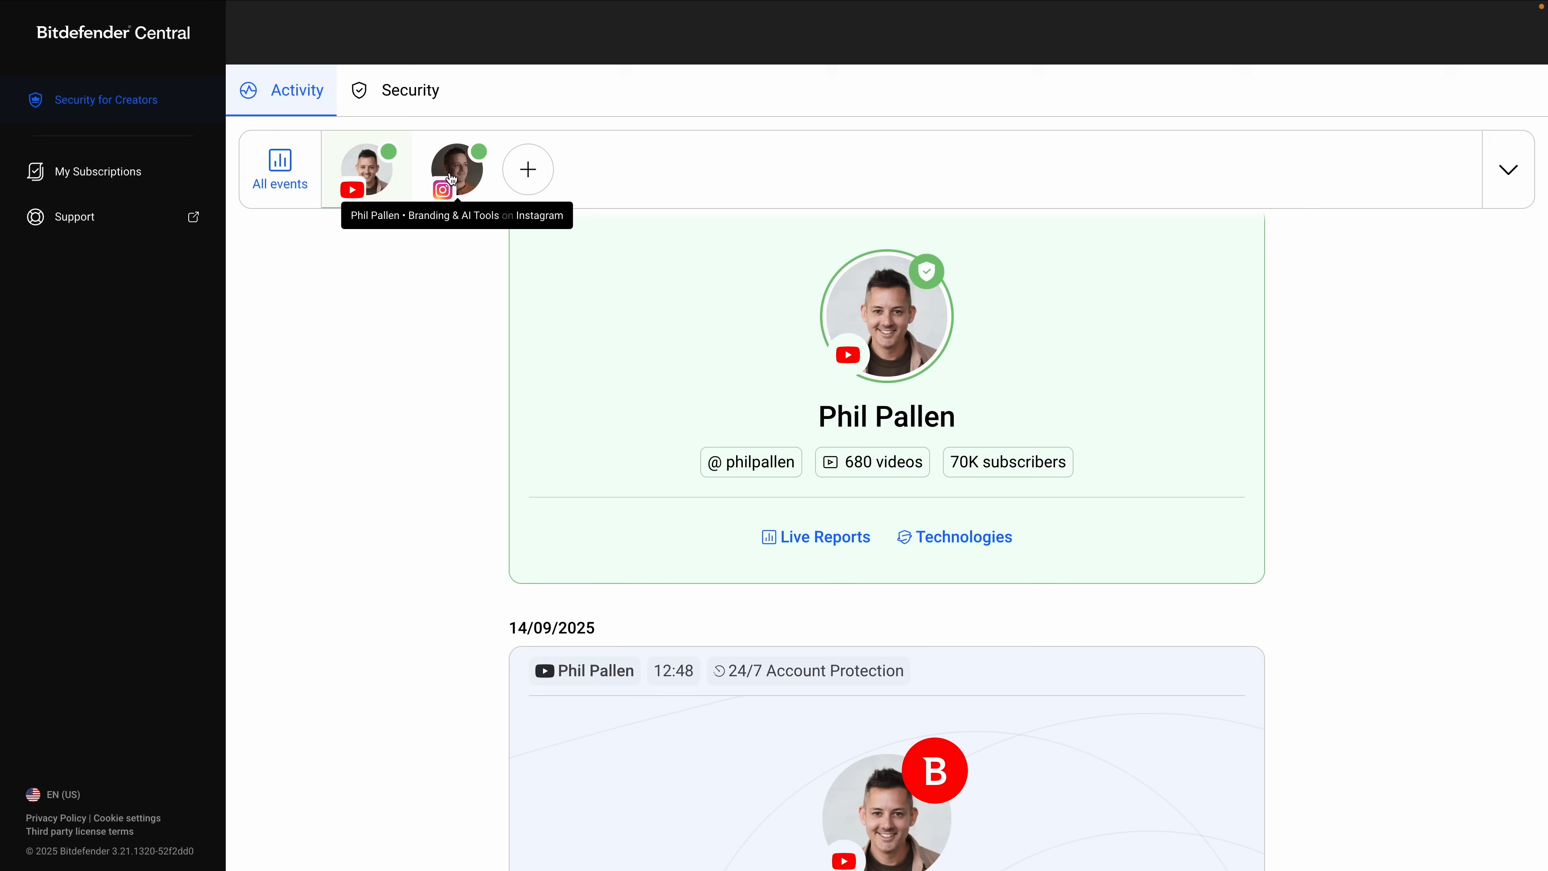
pyautogui.click(824, 536)
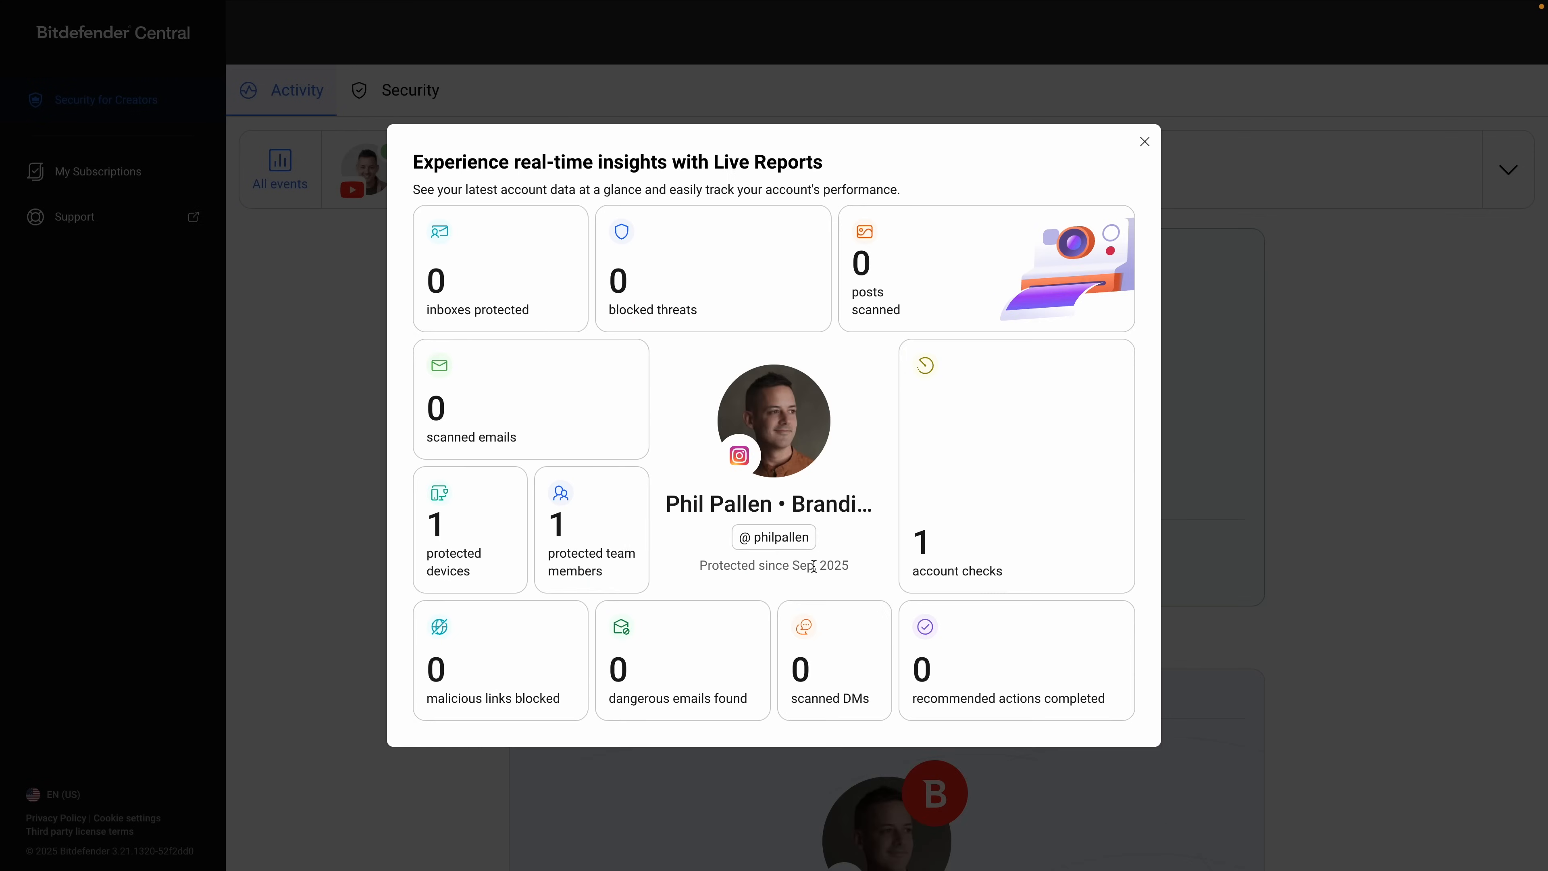
pyautogui.moveTo(1066, 426)
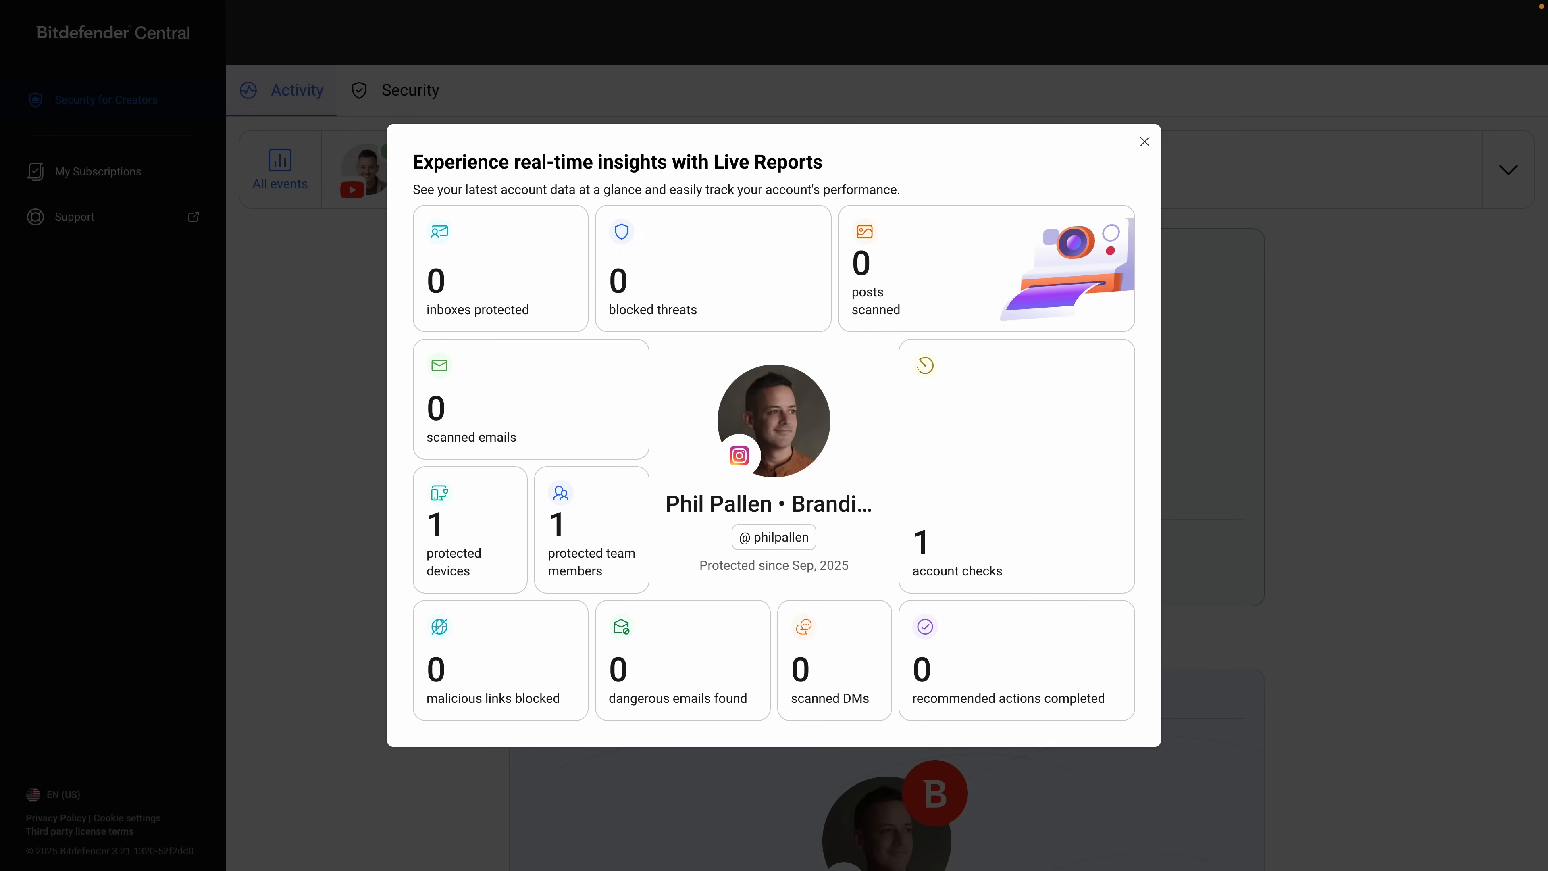
pyautogui.moveTo(1067, 427)
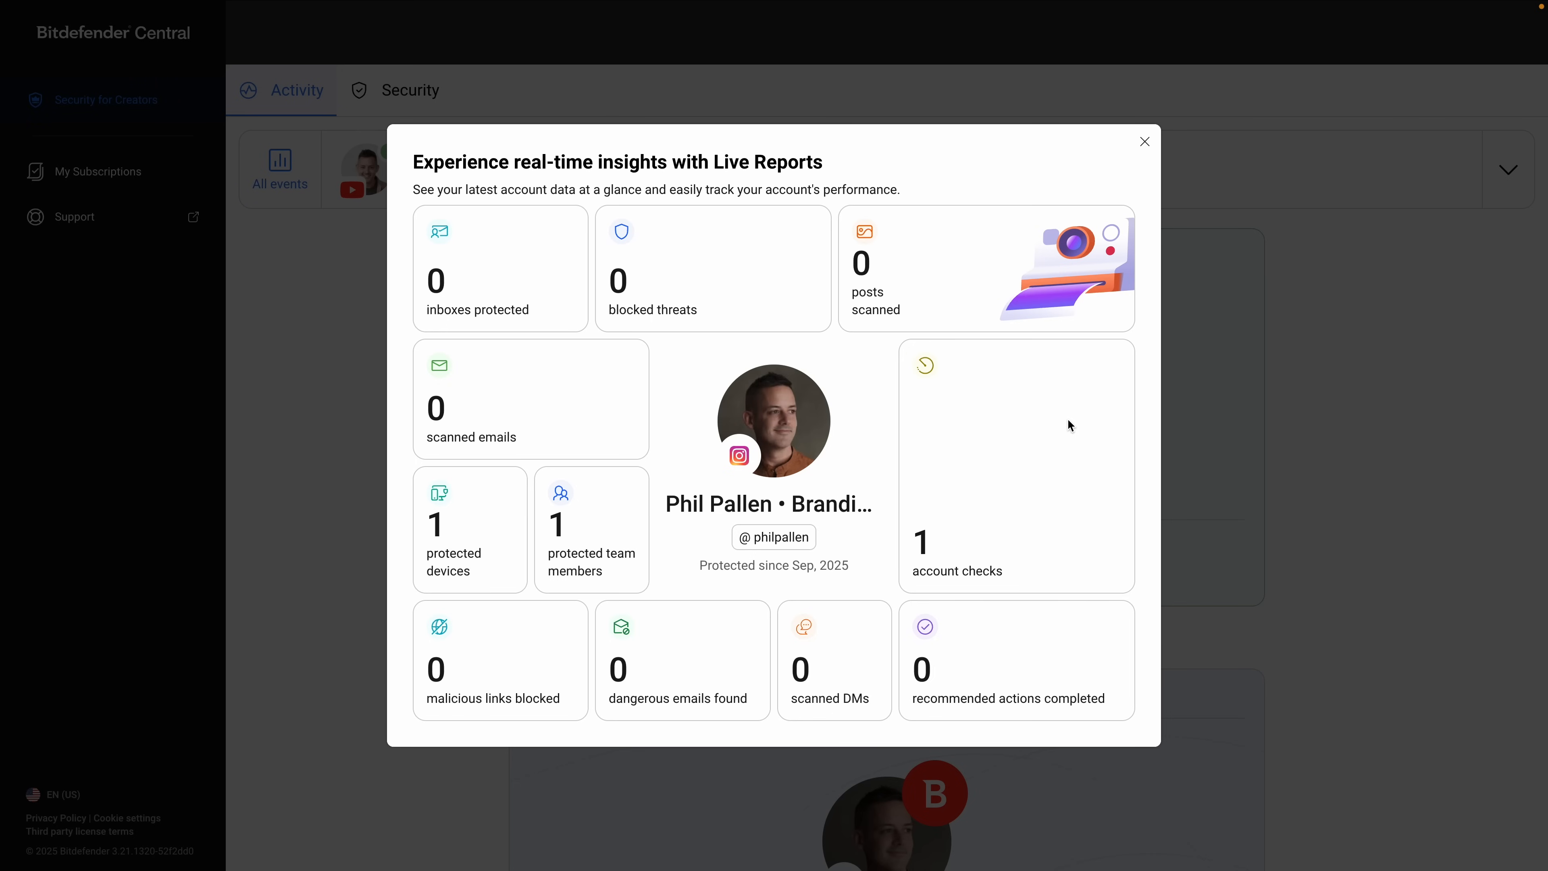
pyautogui.moveTo(1329, 419)
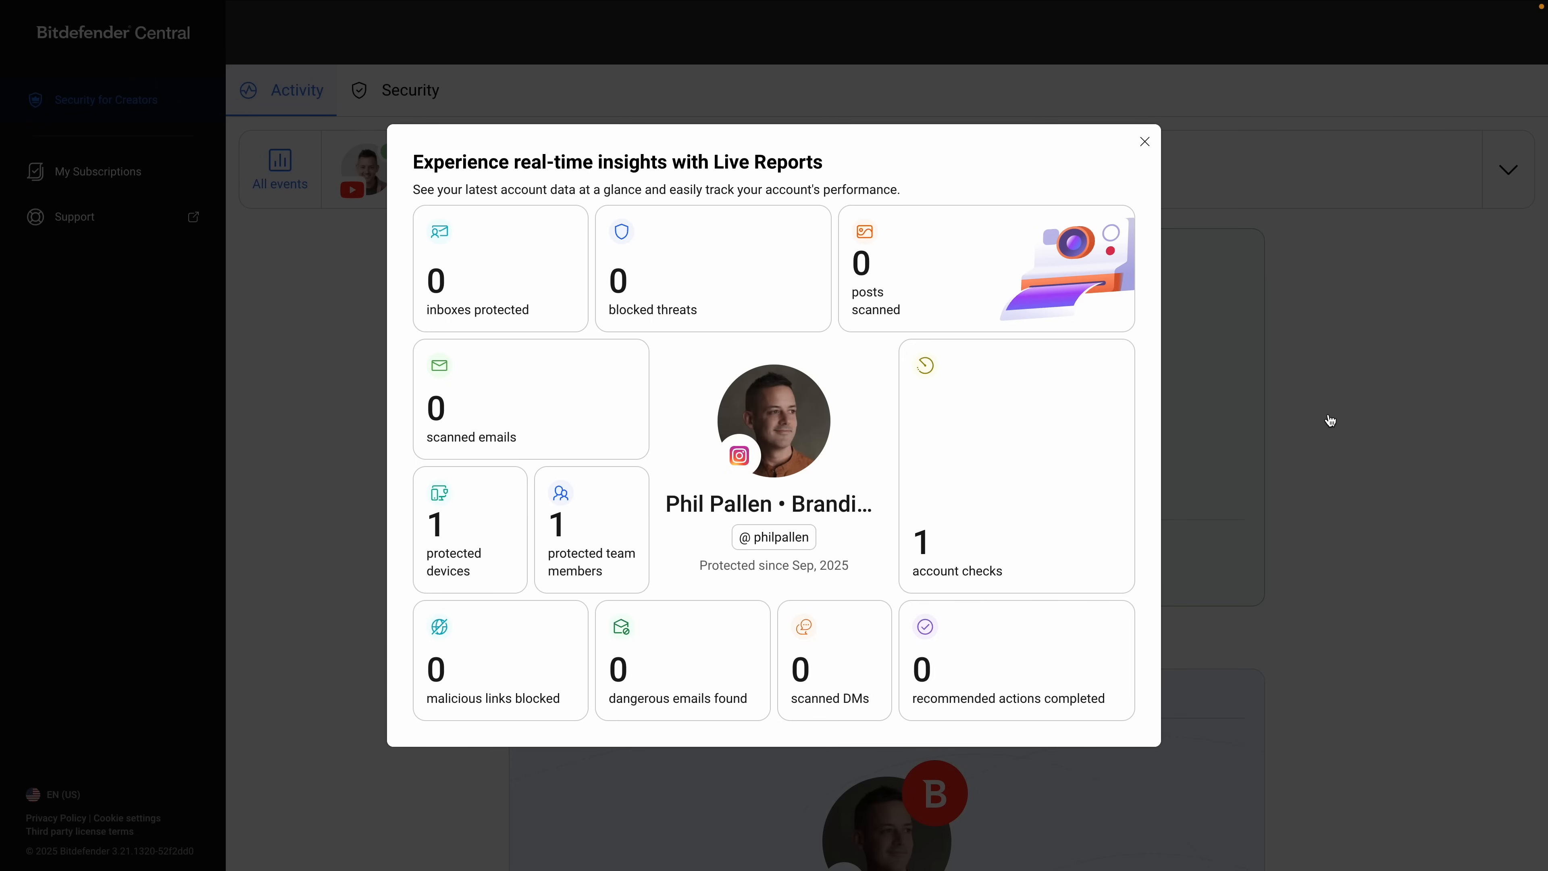
# Leave Instagram Live Reports and check the Security page showing the protected MacBook Pro
pyautogui.click(1144, 141)
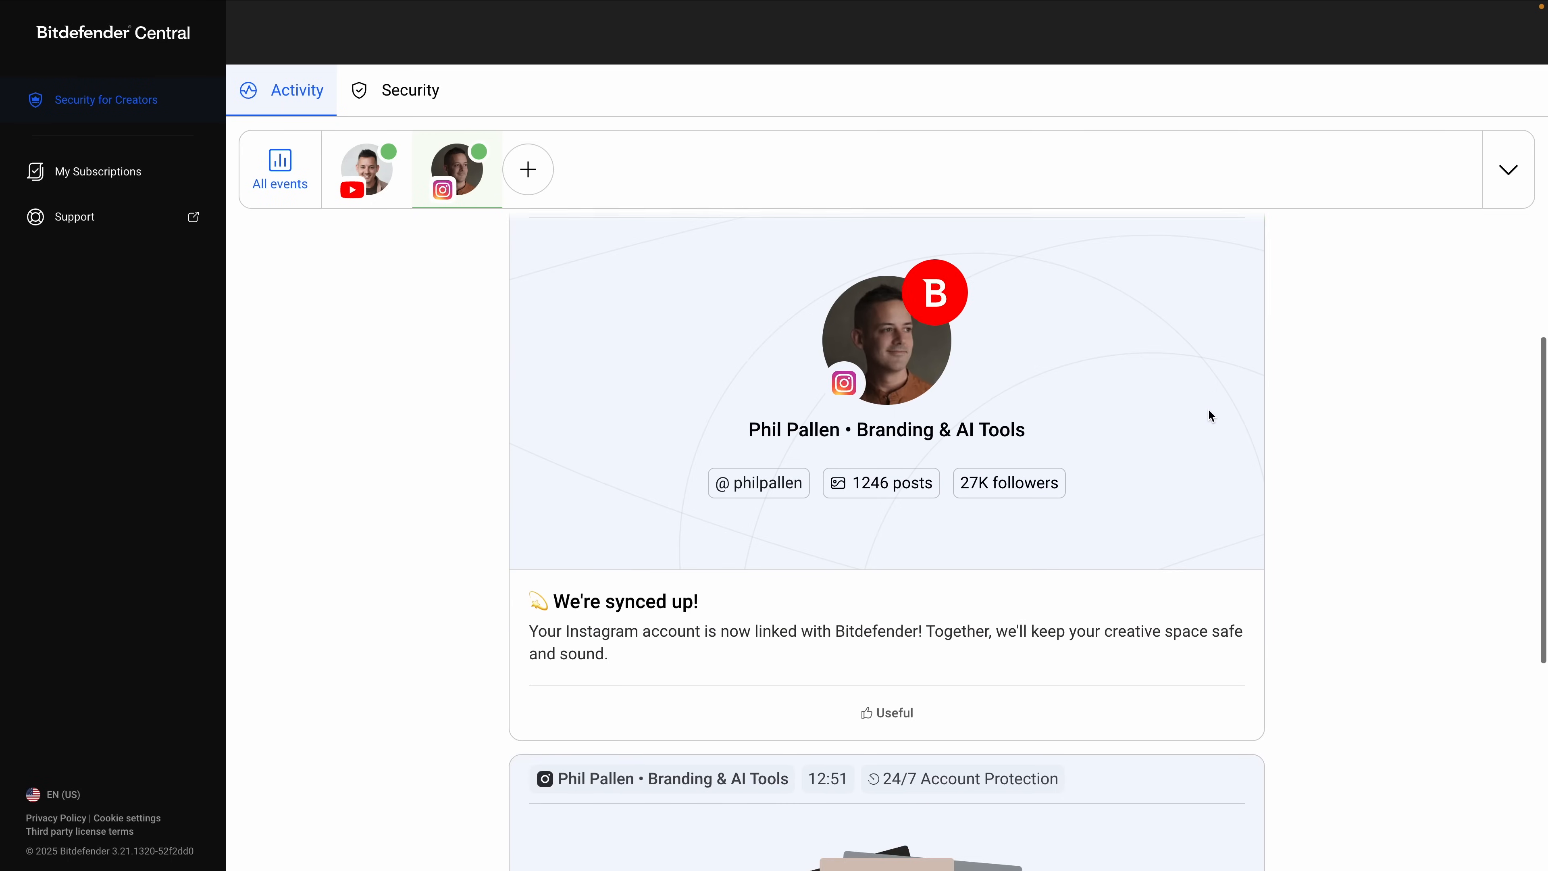
pyautogui.scroll(-3)
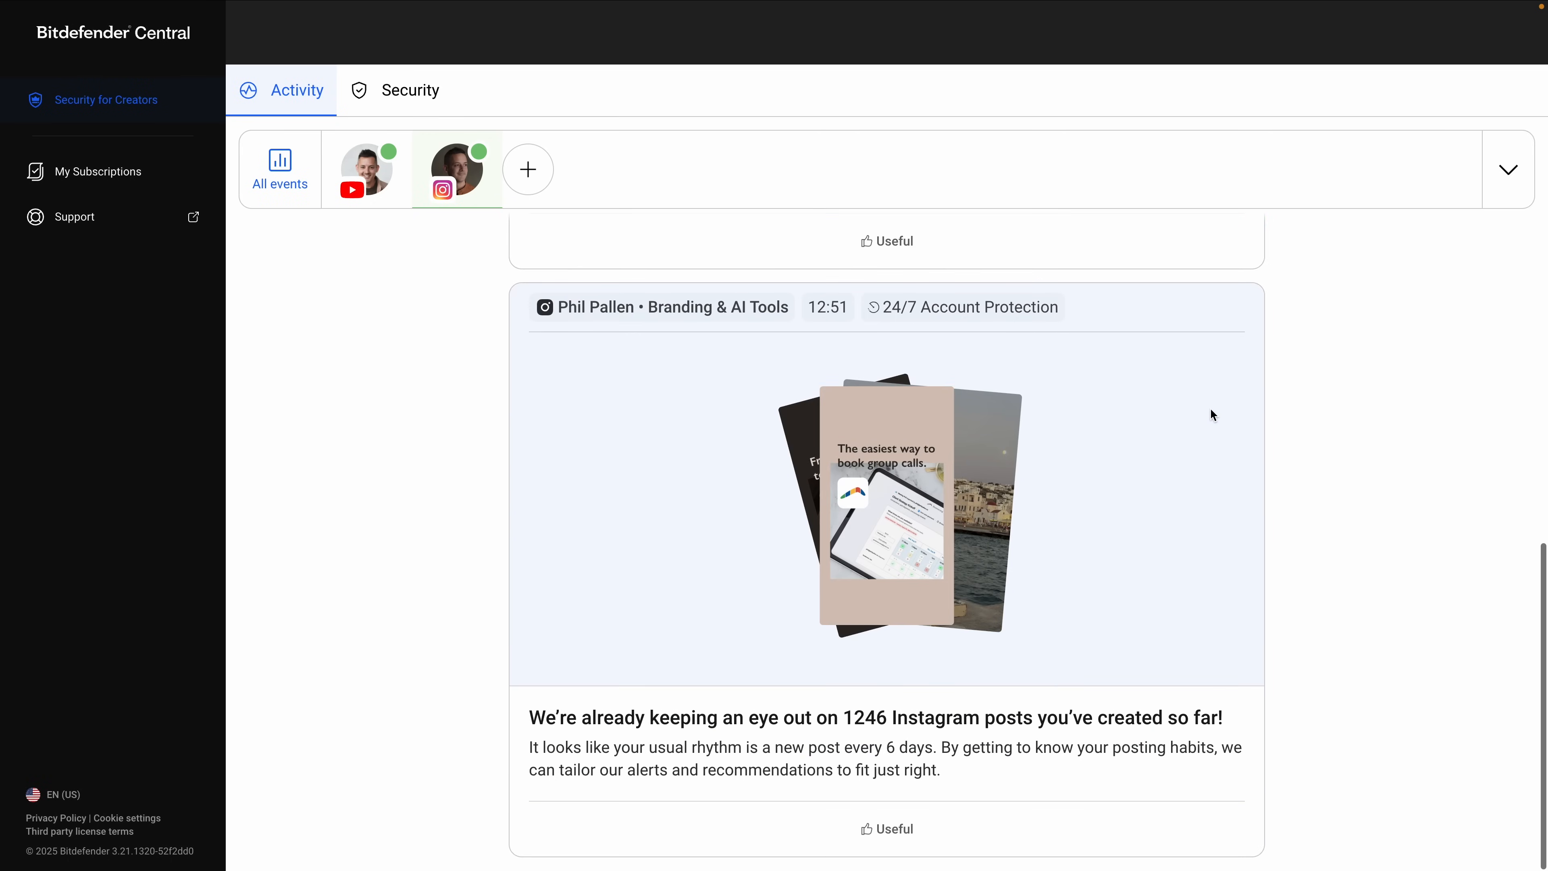
pyautogui.scroll(-3)
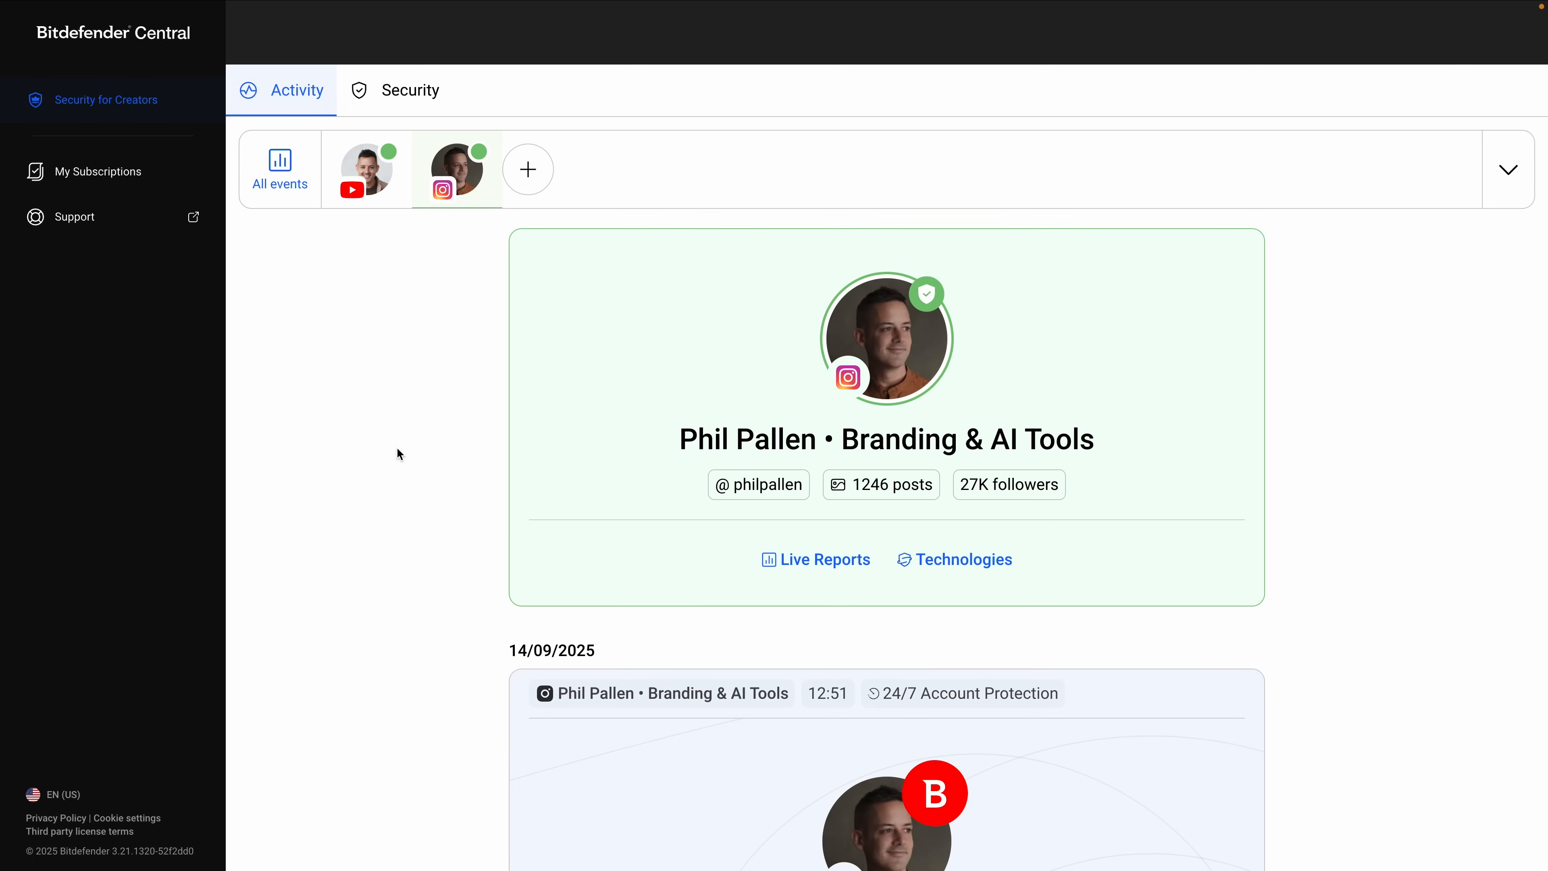
pyautogui.click(409, 90)
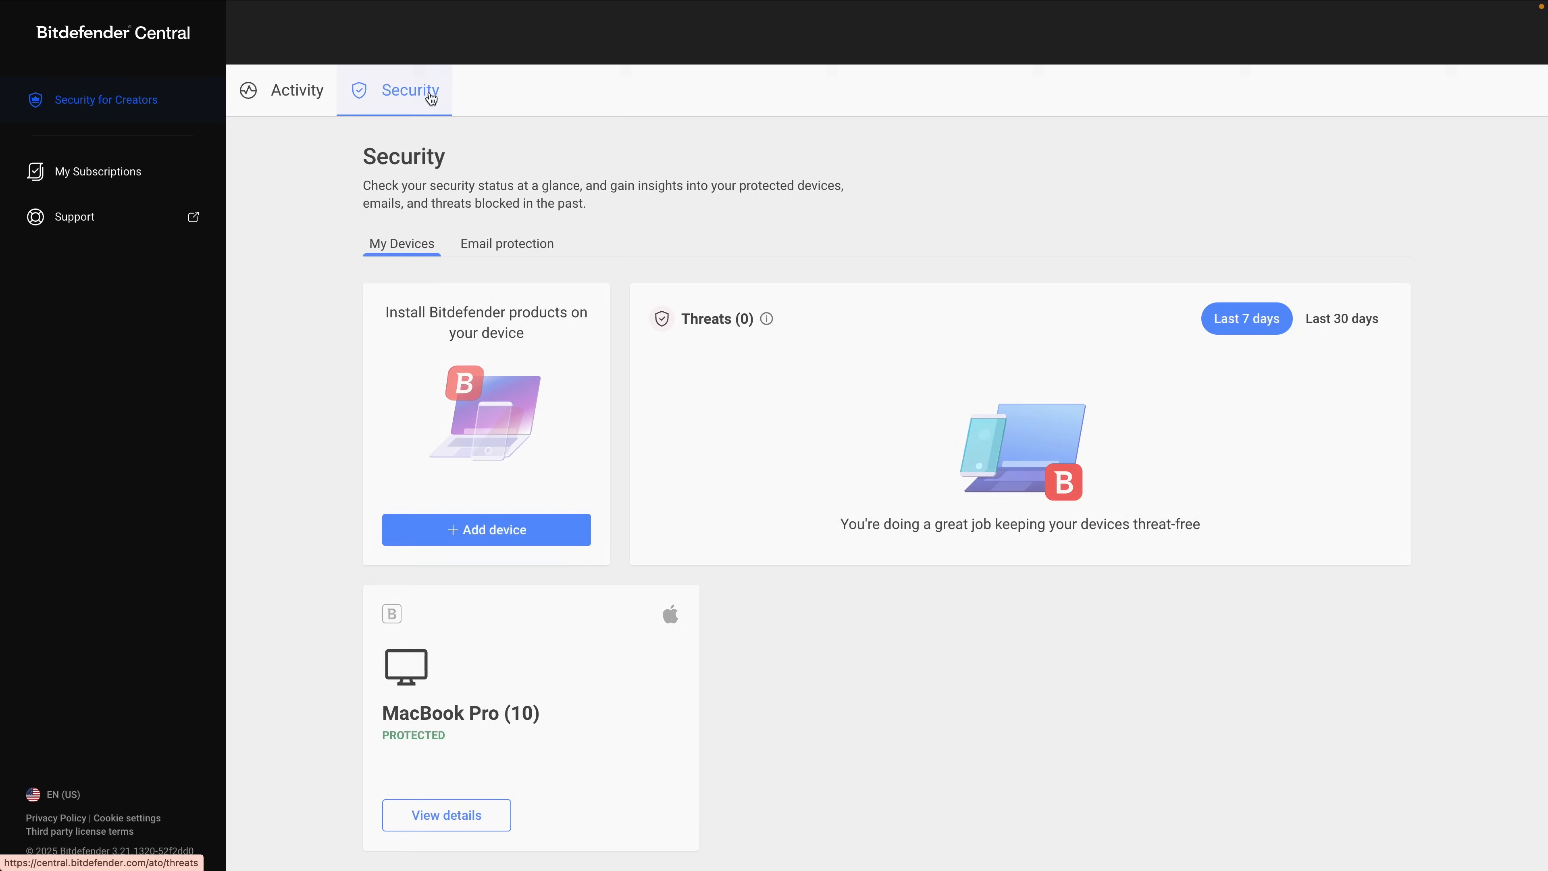
pyautogui.moveTo(332, 347)
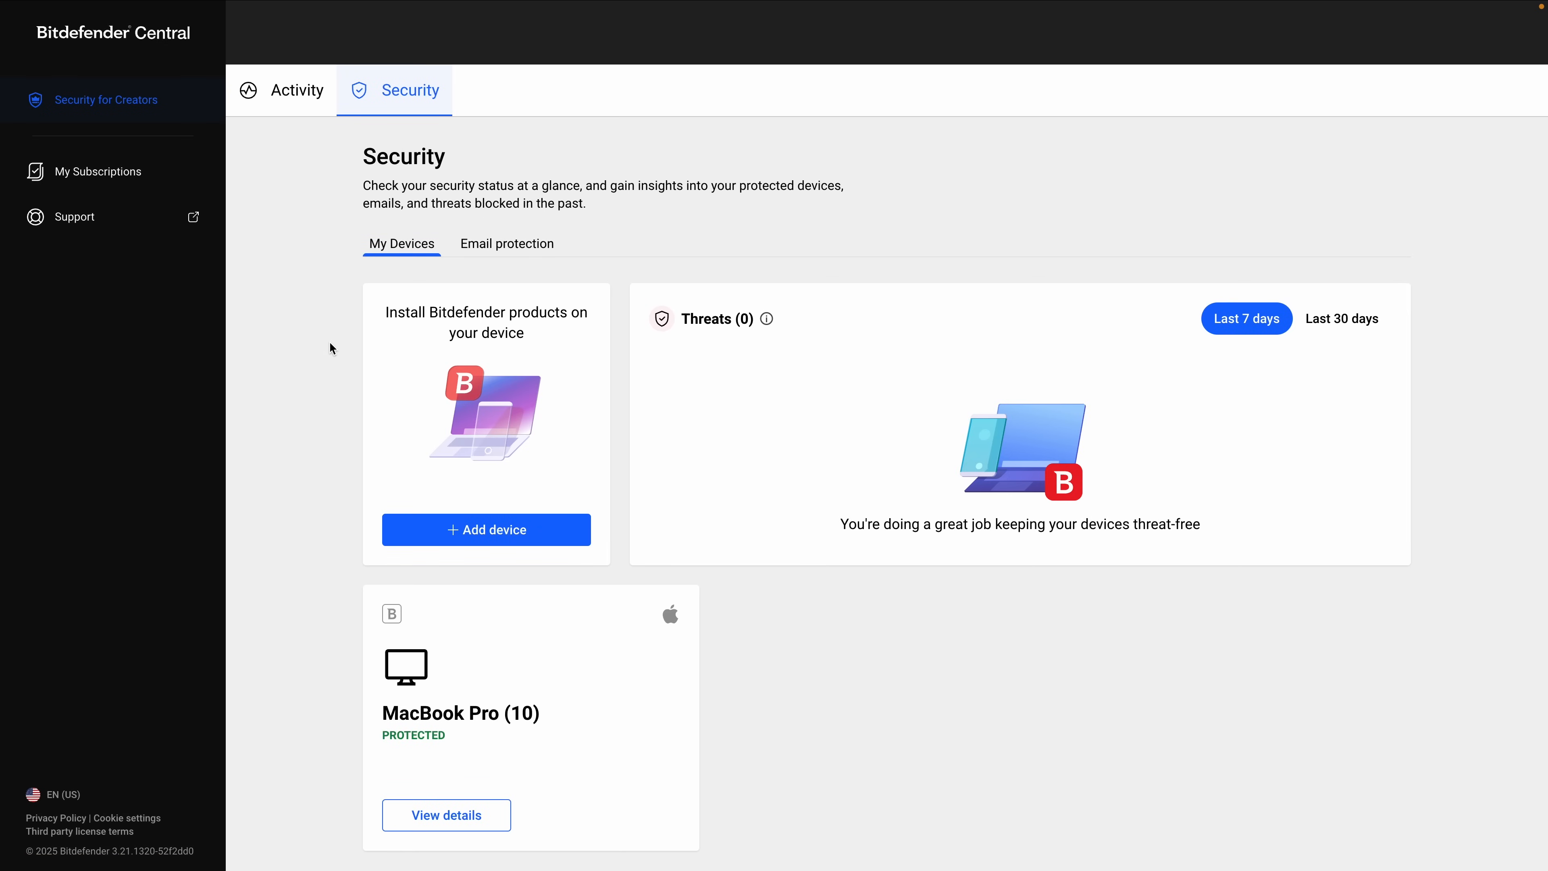